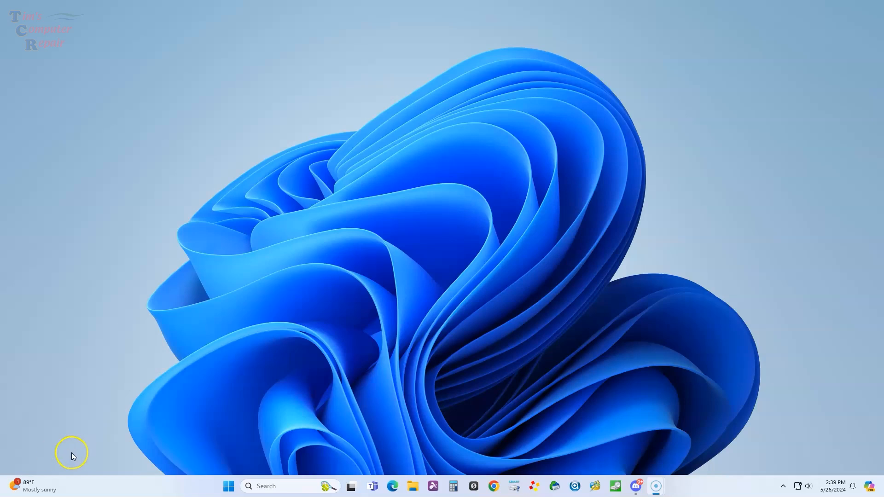
pyautogui.moveTo(151, 451)
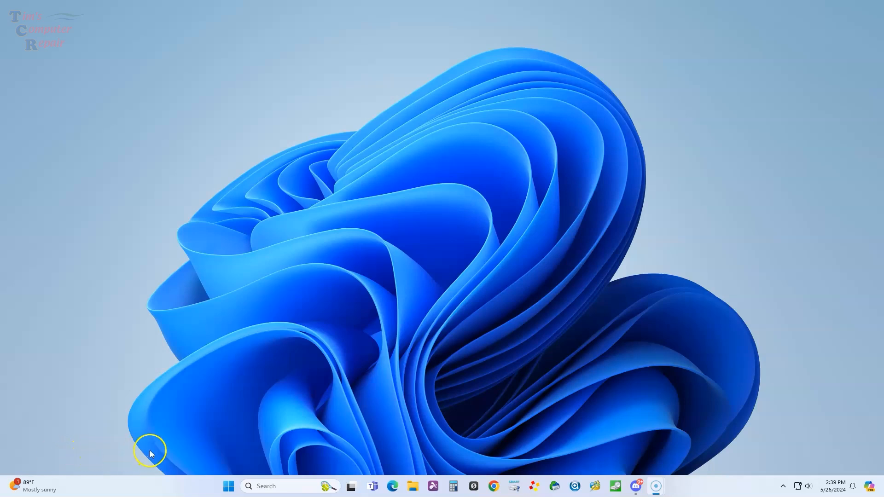
pyautogui.moveTo(228, 486)
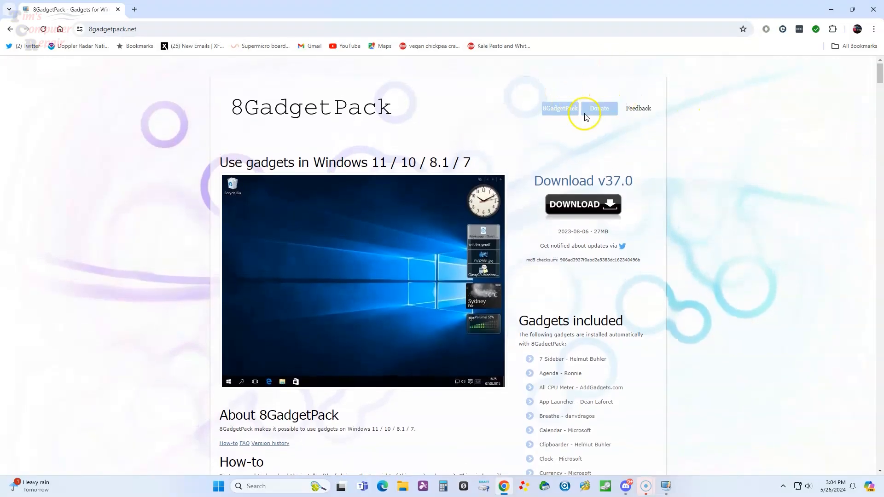
pyautogui.moveTo(724, 249)
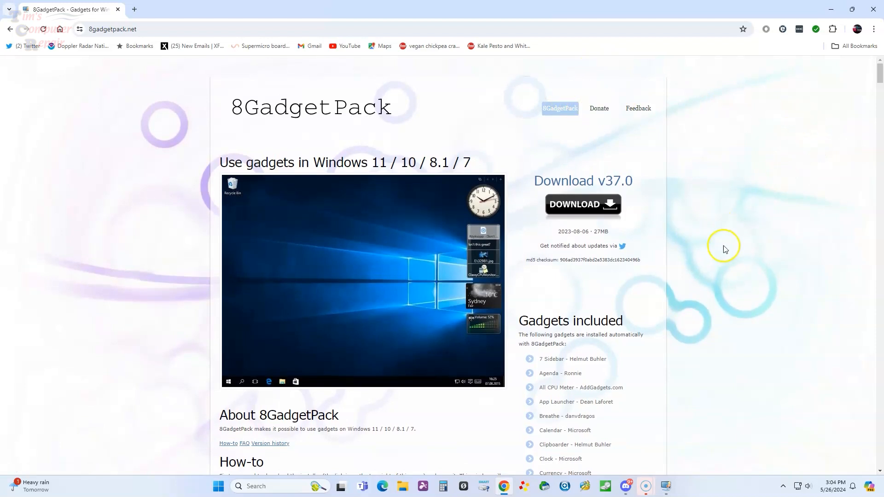
pyautogui.moveTo(765, 206)
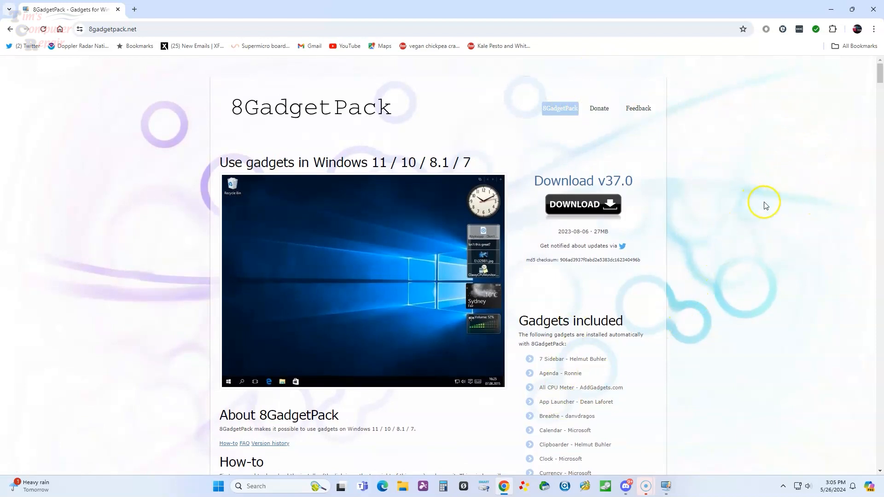
# Step: Scroll through the 8gadgetpack.net installation How-to section and gadget list
pyautogui.scroll(-3)
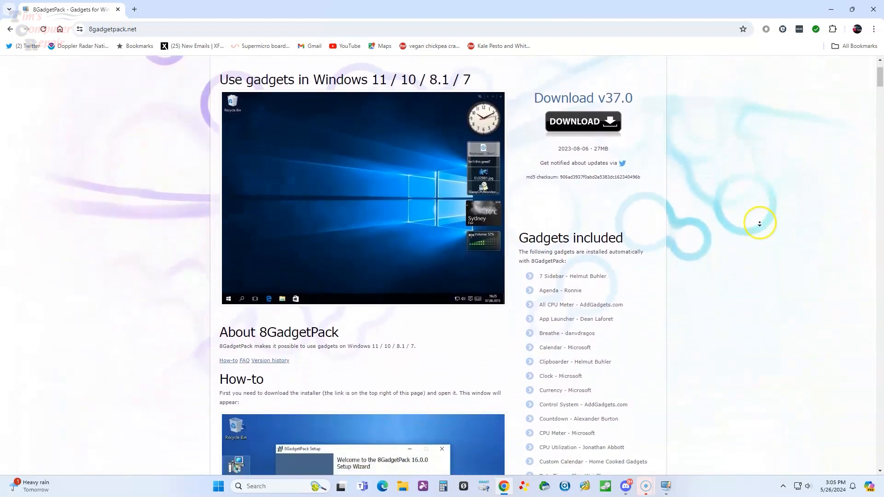
pyautogui.scroll(-3)
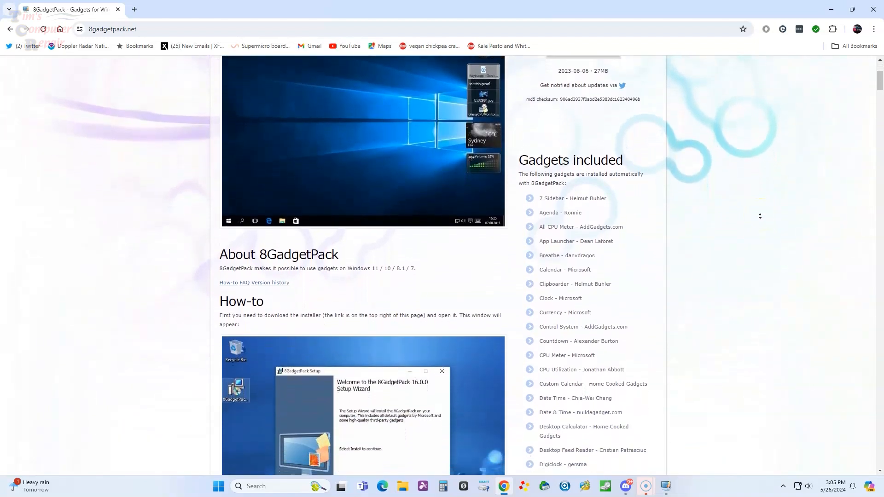
pyautogui.scroll(-3)
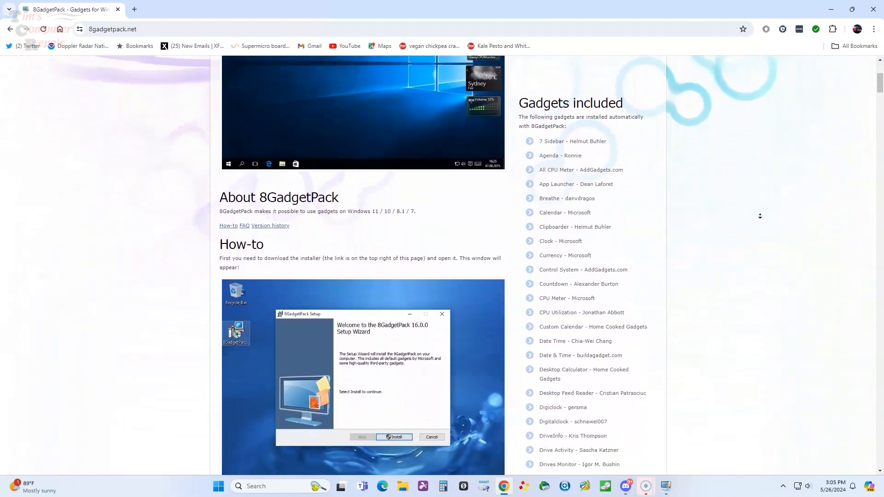
pyautogui.scroll(-3)
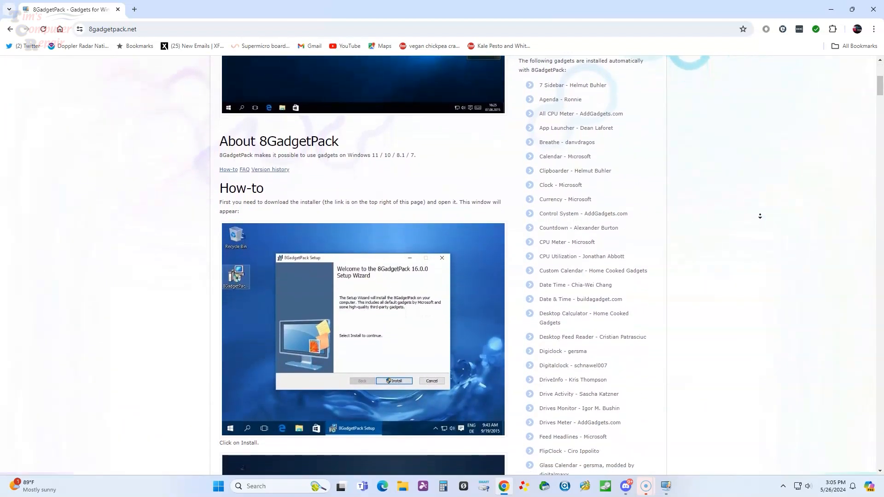
pyautogui.scroll(-3)
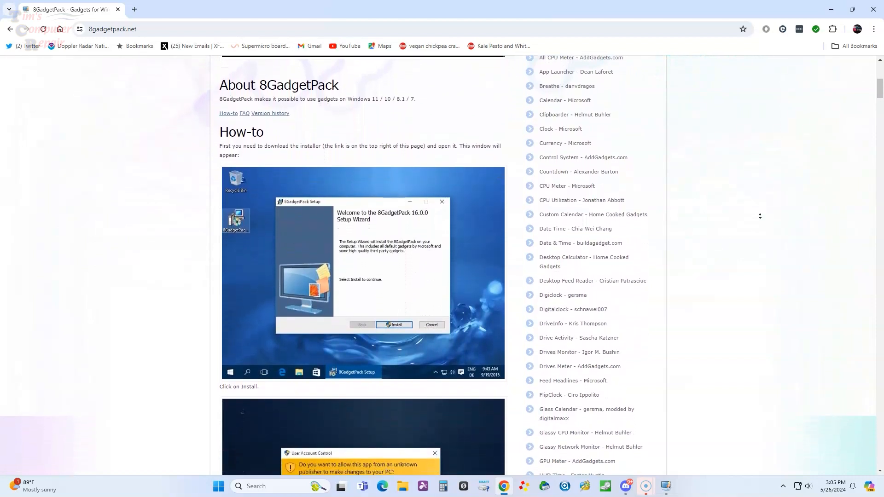
pyautogui.scroll(-3)
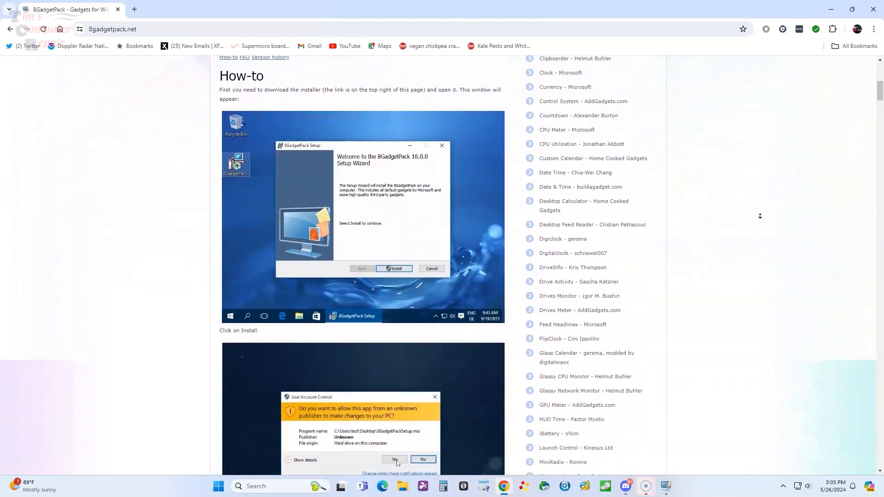
pyautogui.scroll(-3)
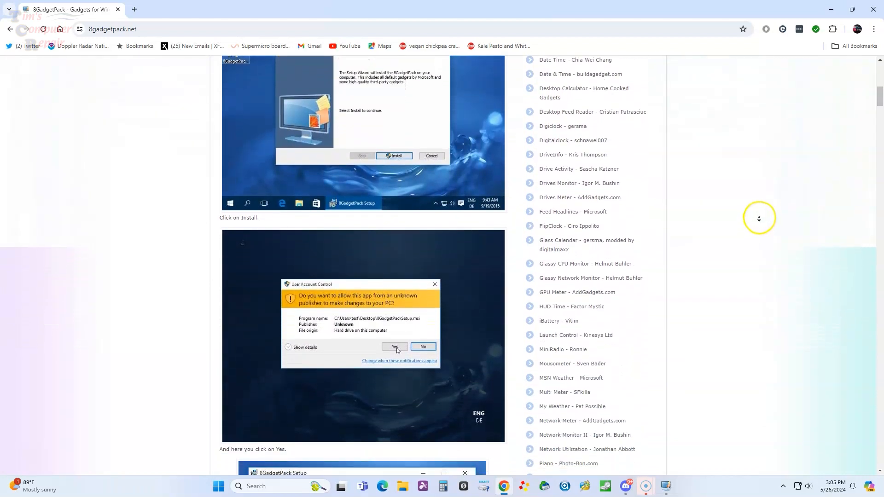
pyautogui.scroll(-3)
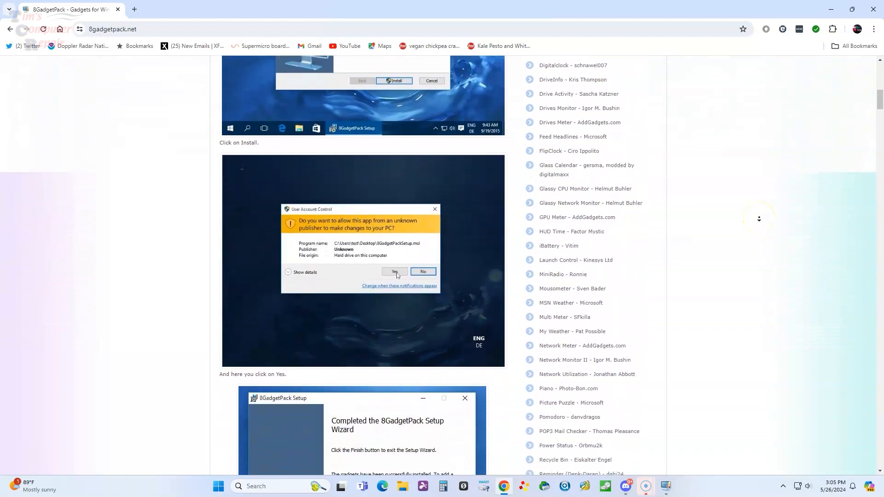
pyautogui.scroll(-3)
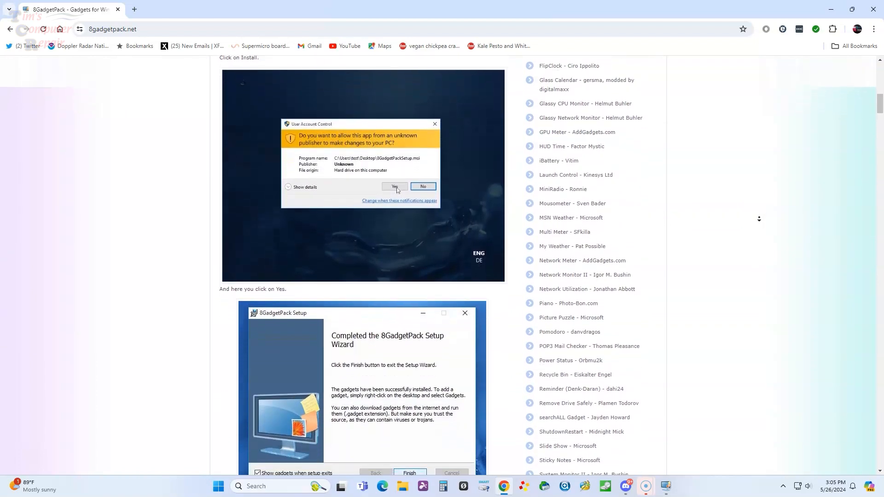
pyautogui.scroll(-3)
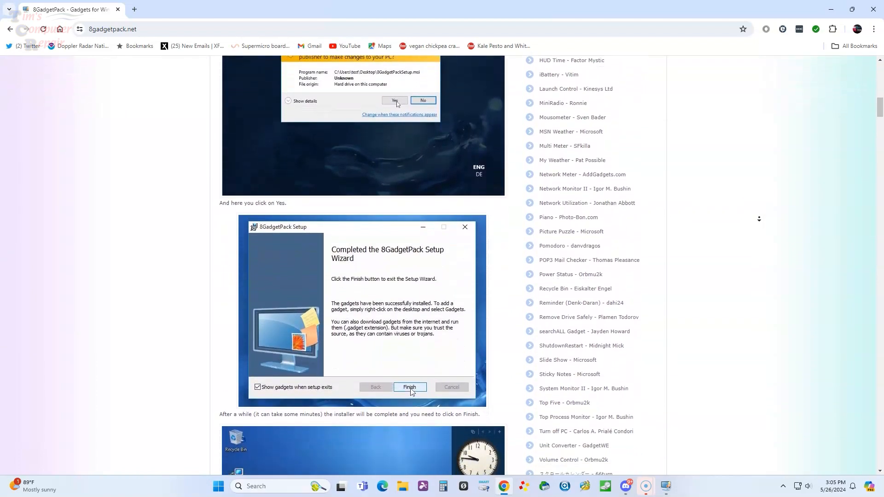
pyautogui.scroll(-3)
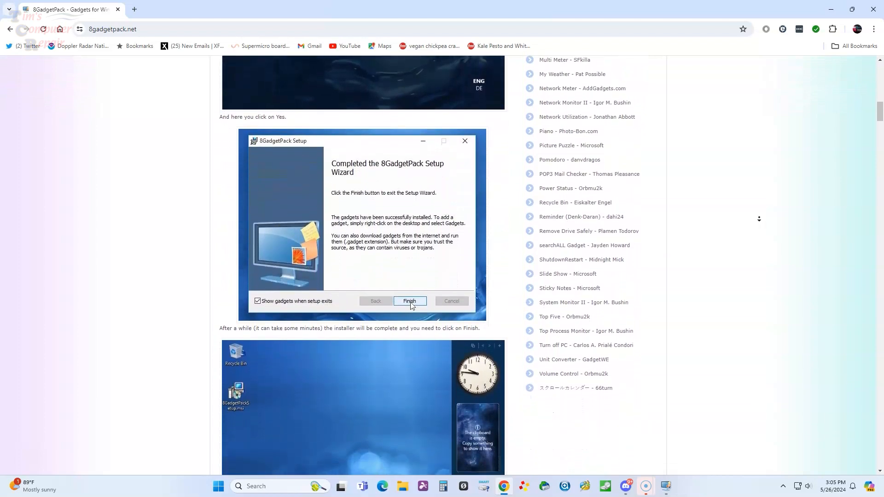
pyautogui.scroll(-3)
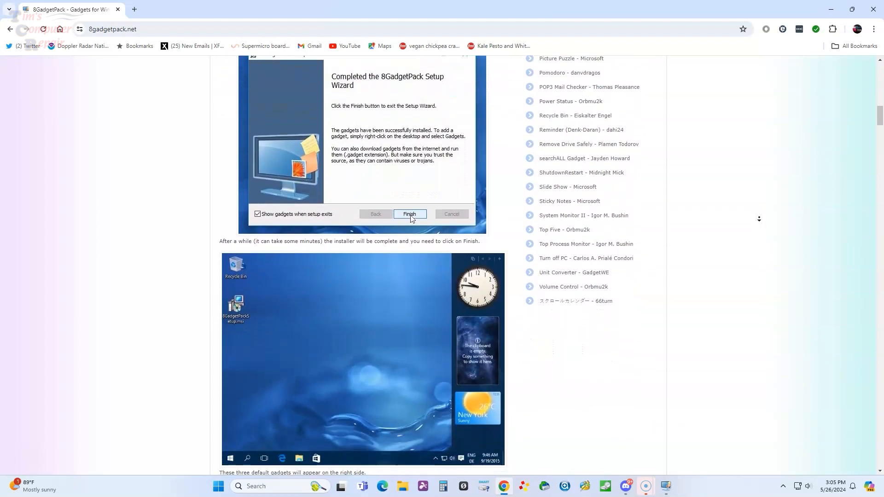
pyautogui.scroll(-3)
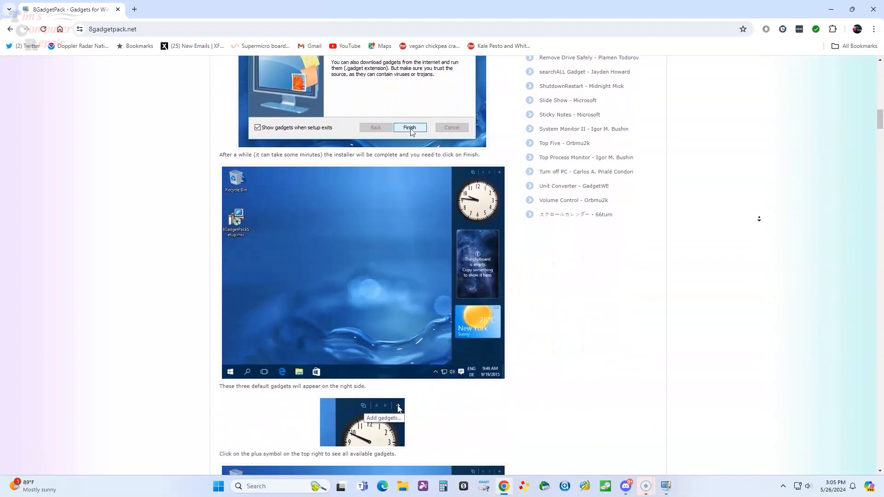
pyautogui.scroll(-3)
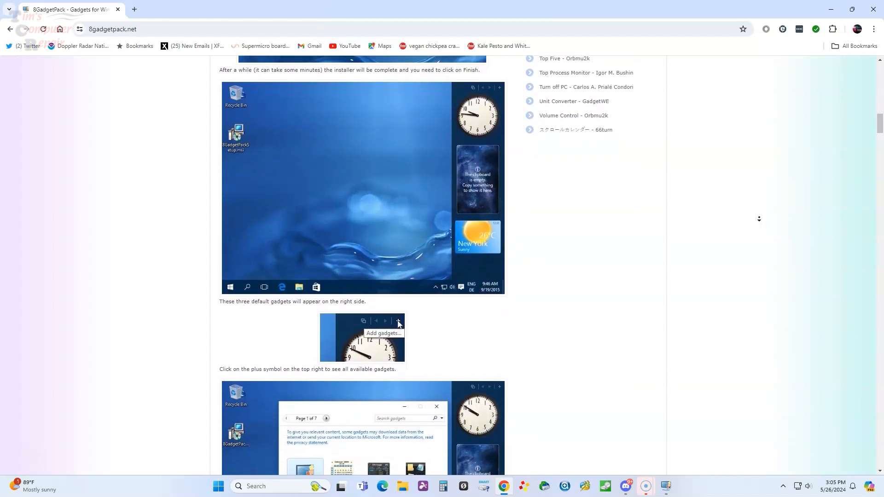
pyautogui.scroll(-3)
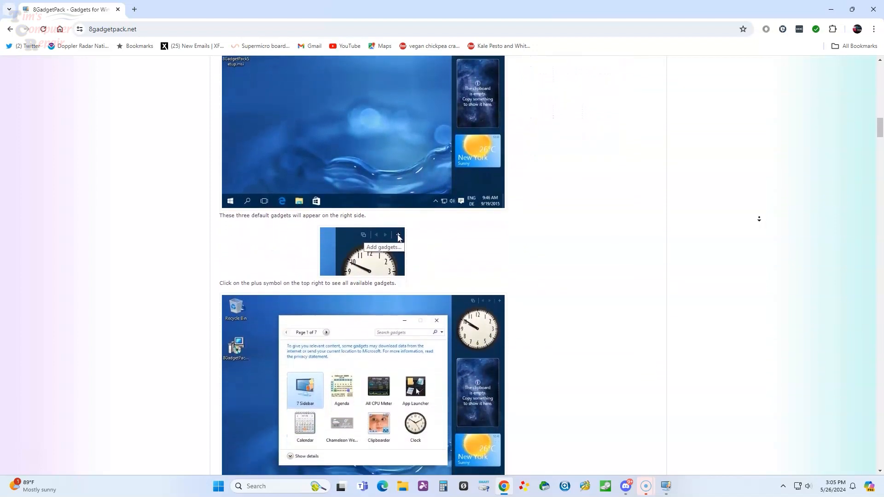
pyautogui.scroll(-3)
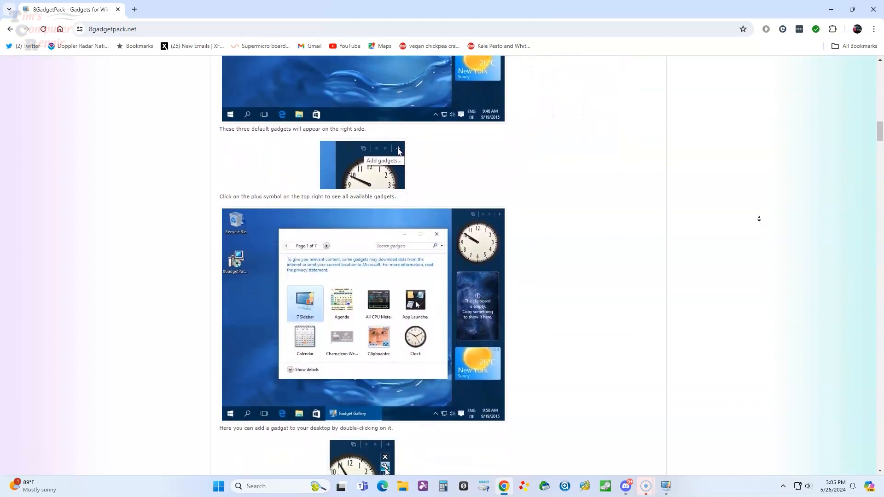
pyautogui.scroll(-3)
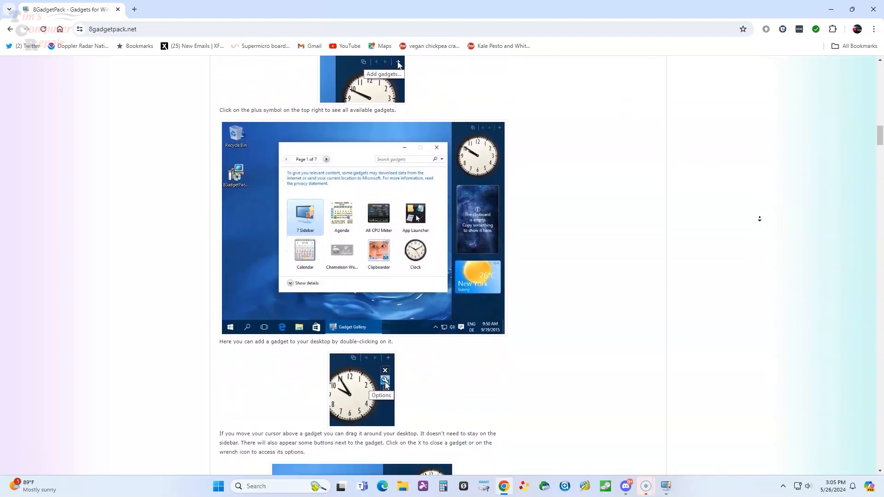
pyautogui.scroll(-3)
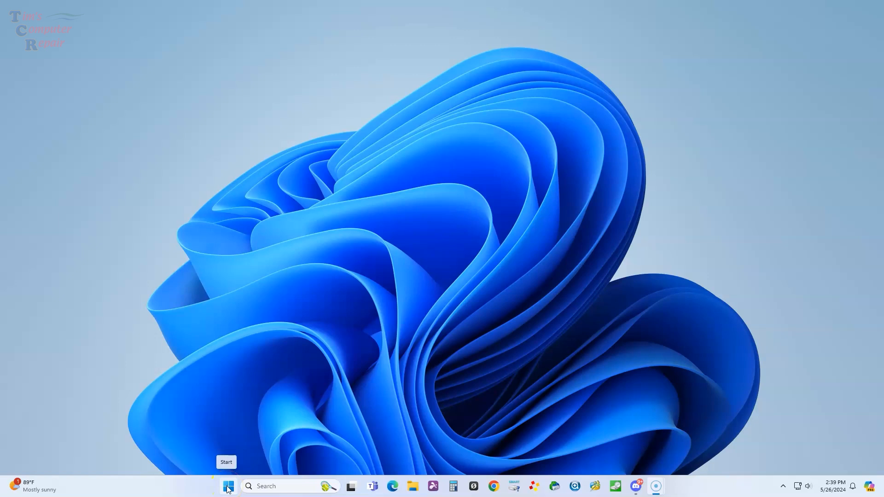
# Step: Launch 8GadgetPack from the Start menu to show the sidebar and gadget gallery
pyautogui.click(227, 486)
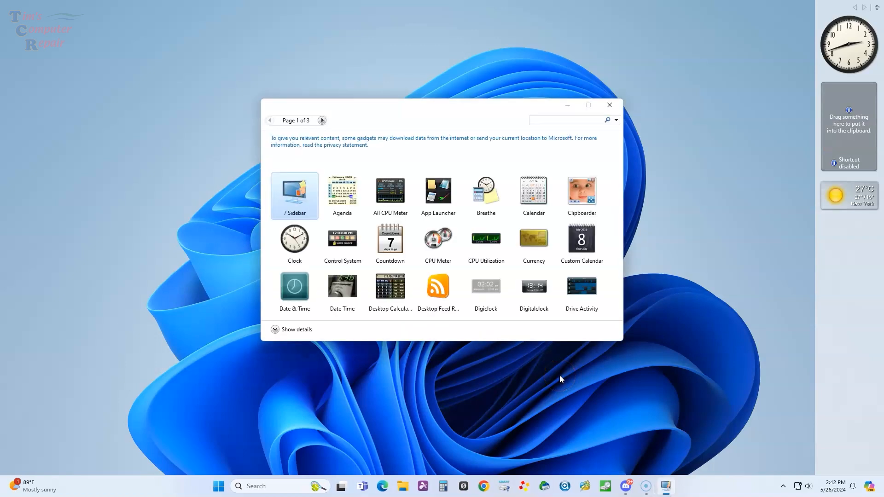
pyautogui.moveTo(692, 380)
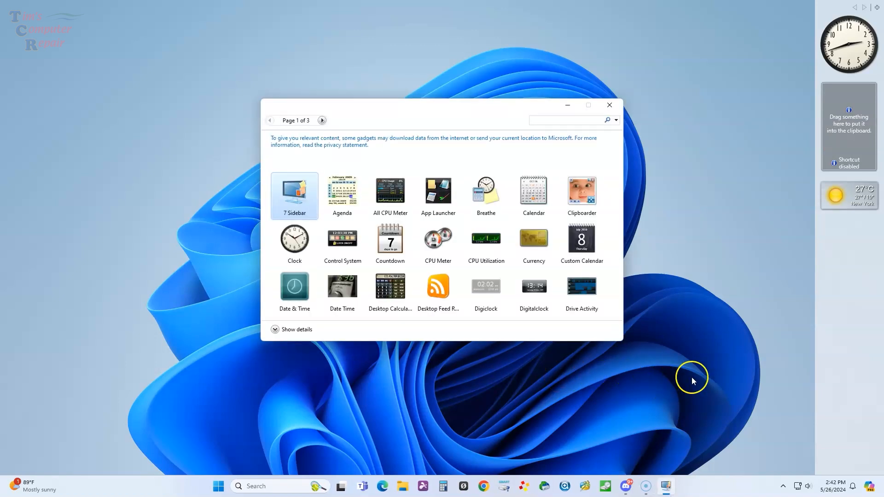
pyautogui.moveTo(766, 182)
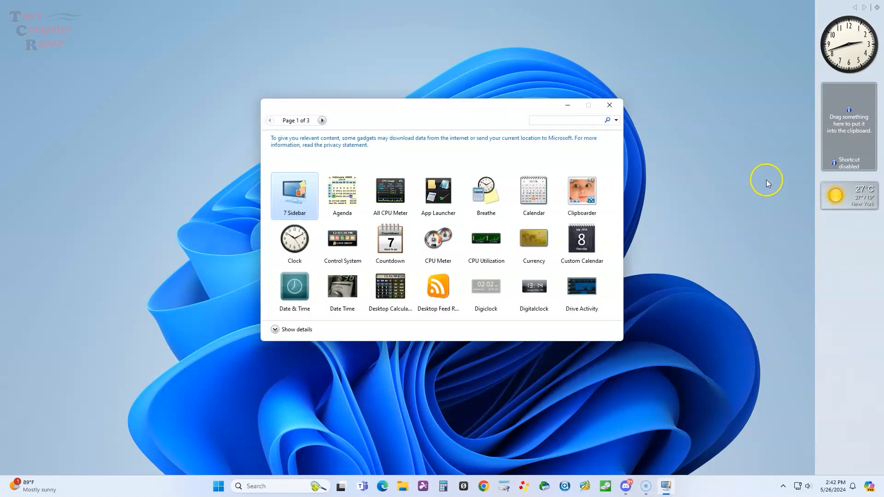
pyautogui.moveTo(793, 139)
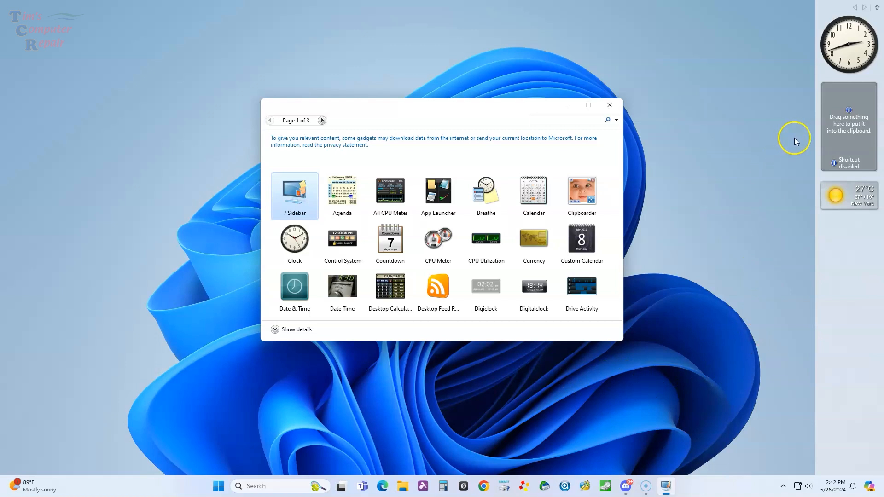
pyautogui.moveTo(843, 115)
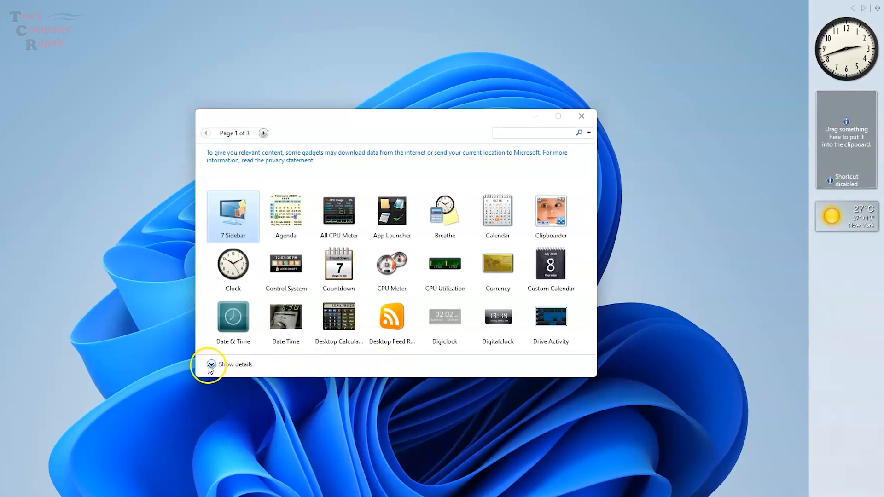
# Step: Expand gadget details in the gallery and show the Agenda gadget's description
pyautogui.click(211, 364)
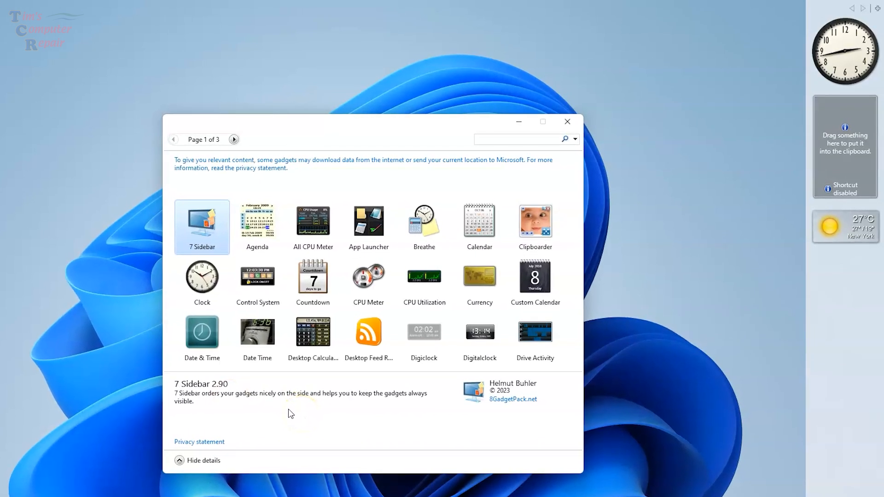
pyautogui.moveTo(276, 377)
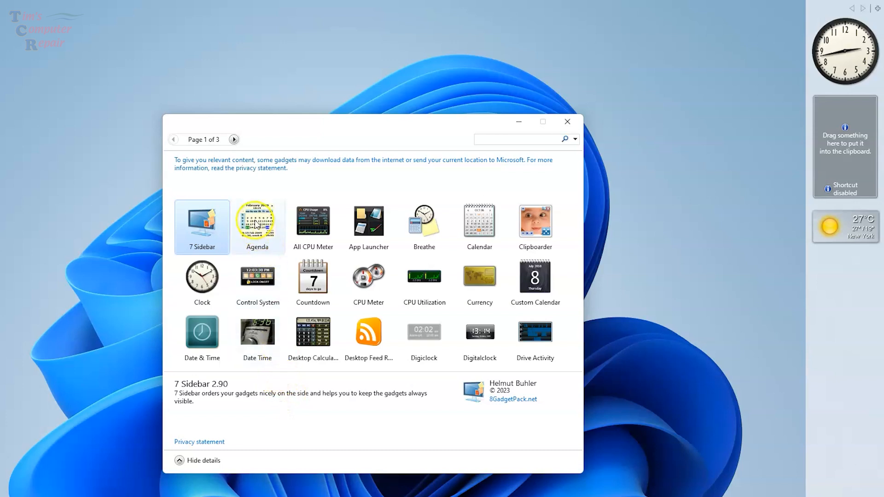
pyautogui.click(257, 226)
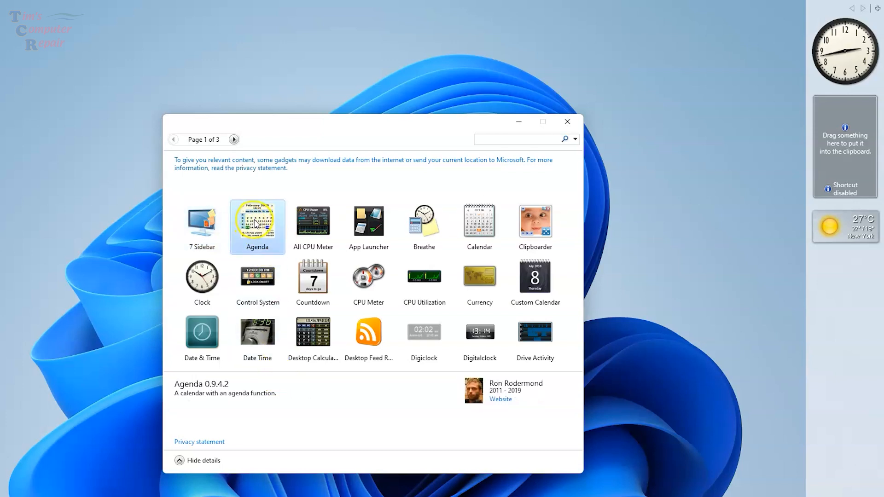
pyautogui.moveTo(312, 221)
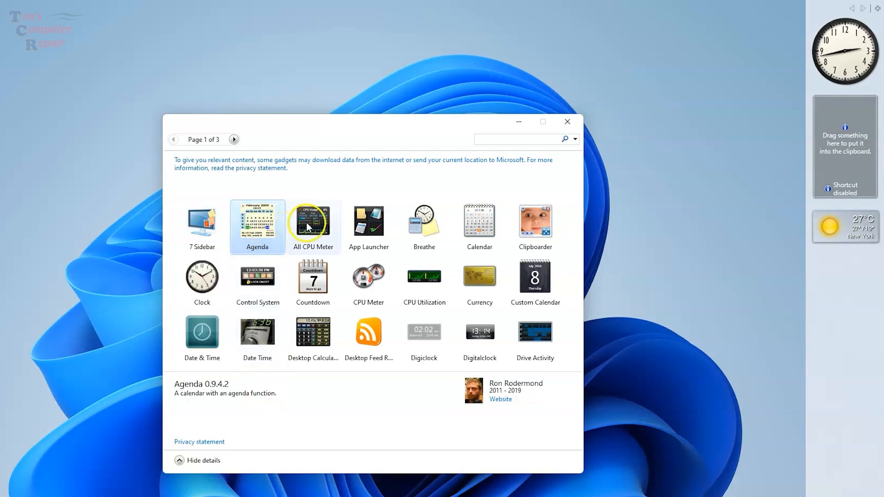
pyautogui.moveTo(307, 225)
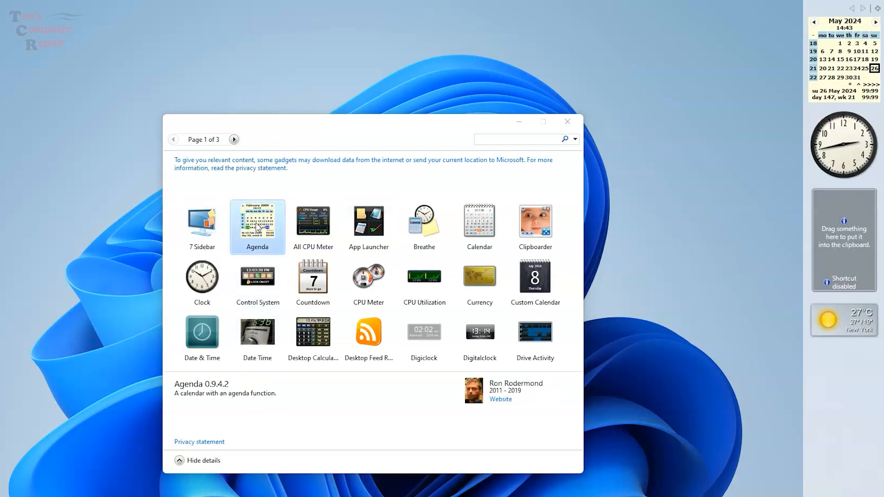
pyautogui.moveTo(838, 62)
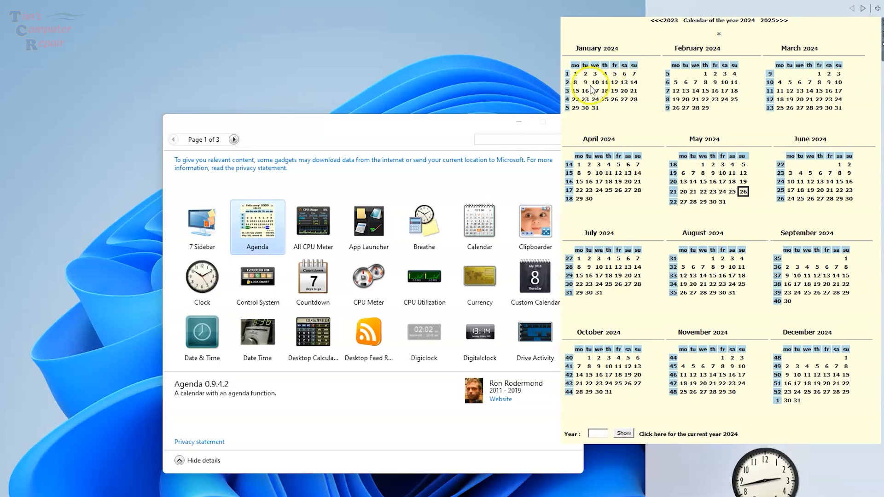
pyautogui.moveTo(634, 113)
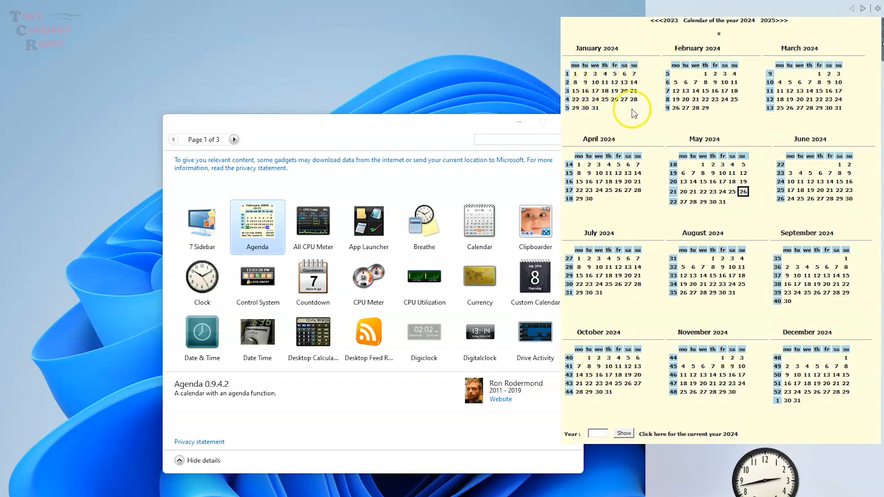
pyautogui.moveTo(622, 235)
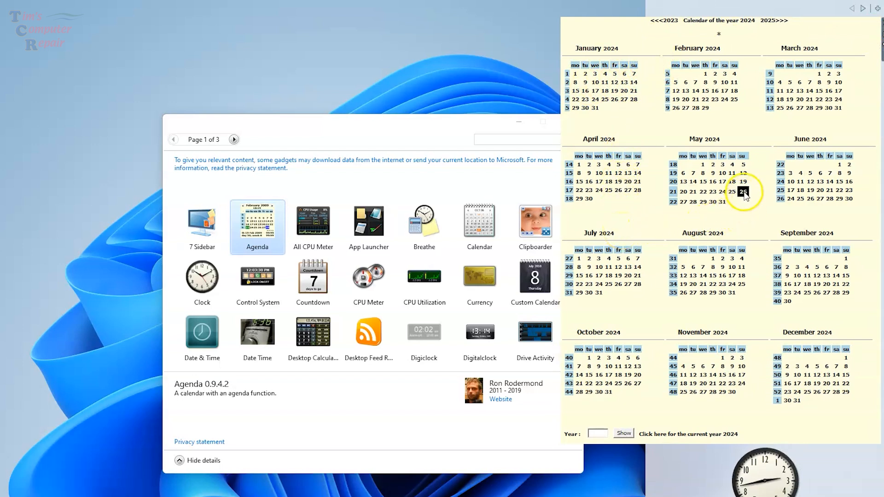
pyautogui.moveTo(744, 220)
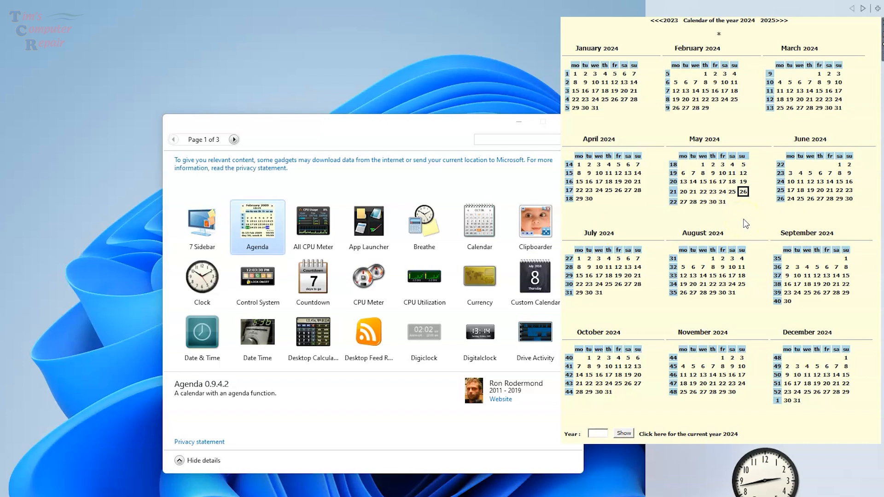
pyautogui.moveTo(730, 258)
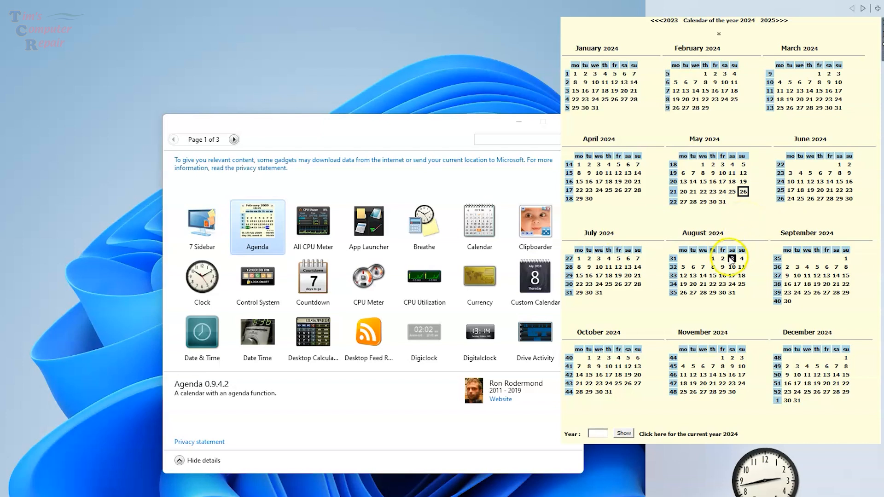
pyautogui.moveTo(595, 424)
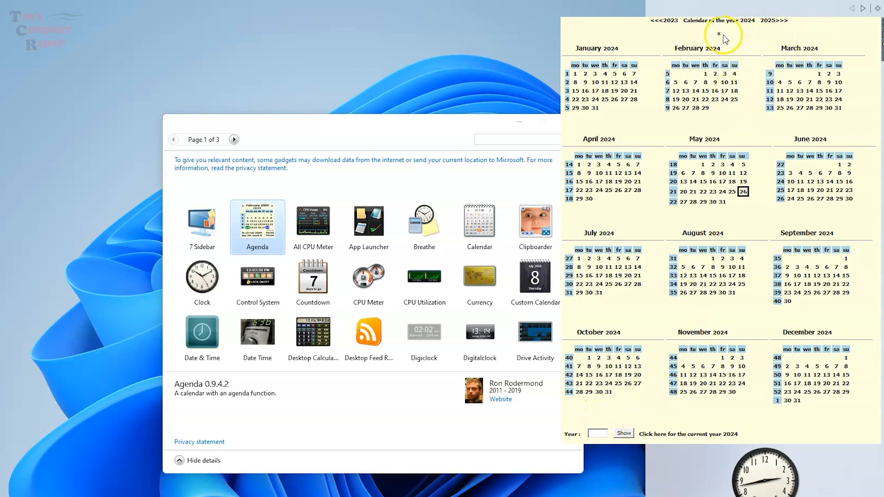
# Step: Open the Agenda new-appointment editor and select its placeholder note text
pyautogui.click(719, 35)
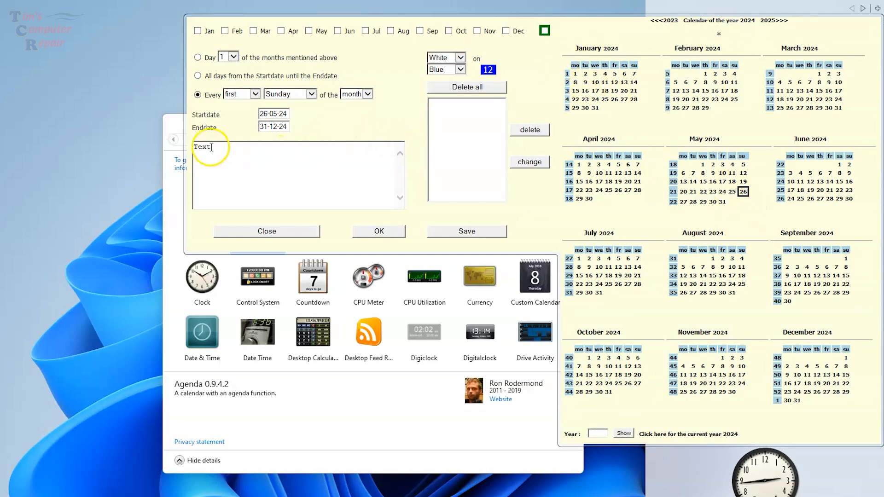
pyautogui.doubleClick(202, 147)
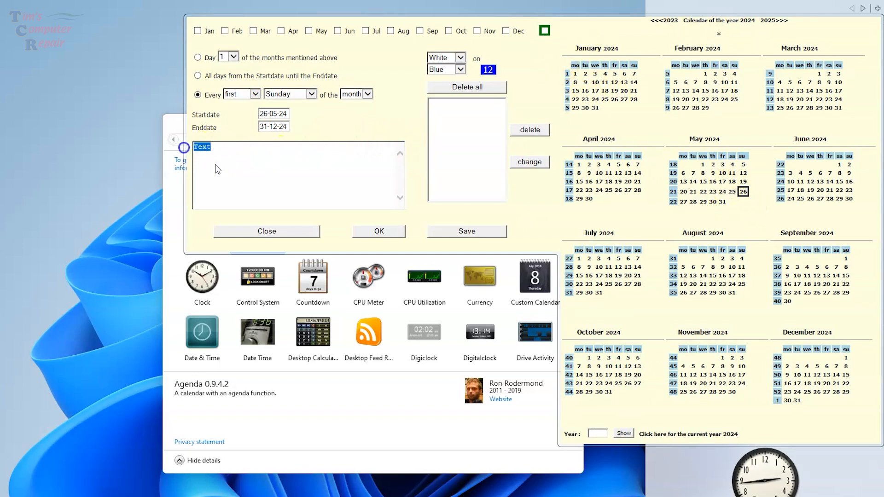
# Step: Generate the first-Sunday dates, close the editor, and collapse Agenda to month view
pyautogui.click(379, 231)
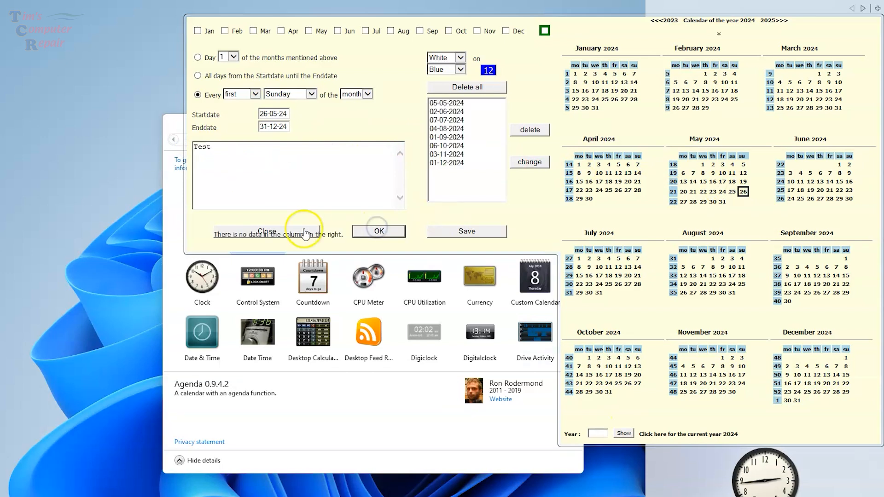
pyautogui.click(265, 231)
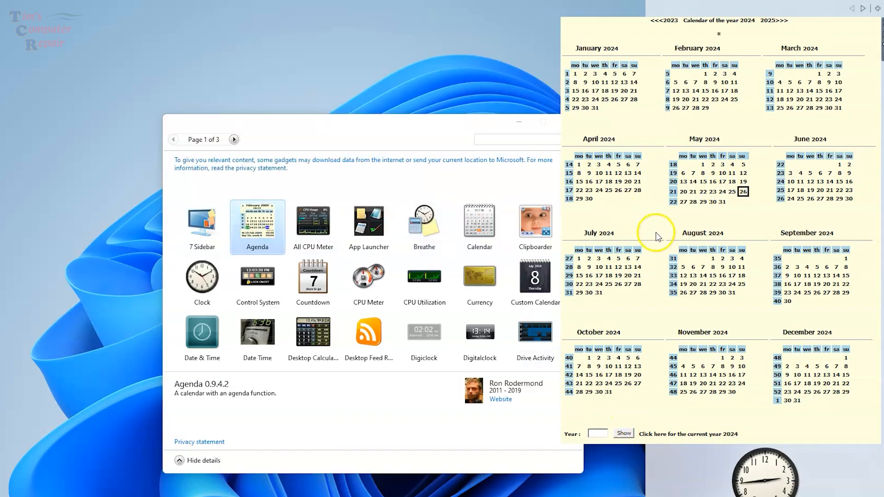
pyautogui.moveTo(876, 33)
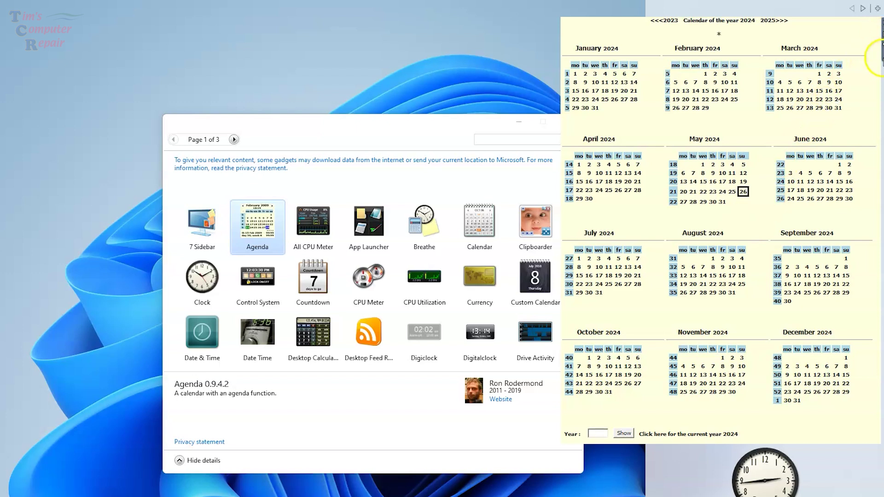
pyautogui.moveTo(877, 56)
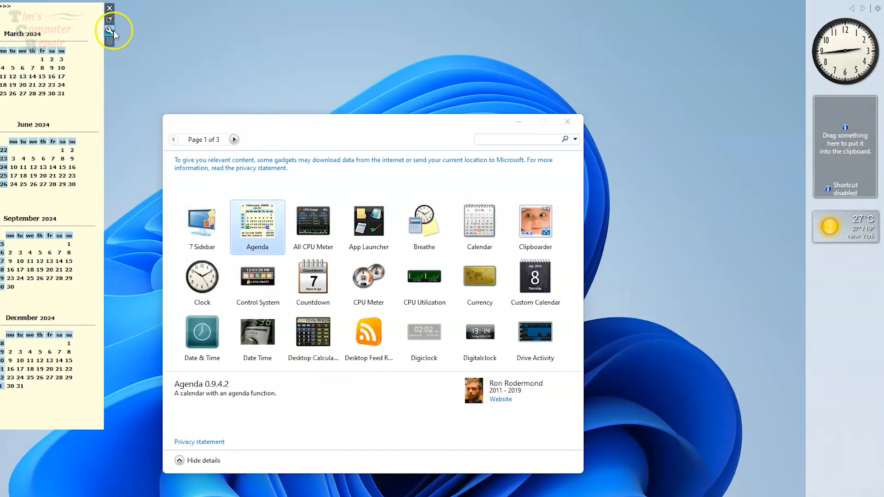
pyautogui.click(110, 31)
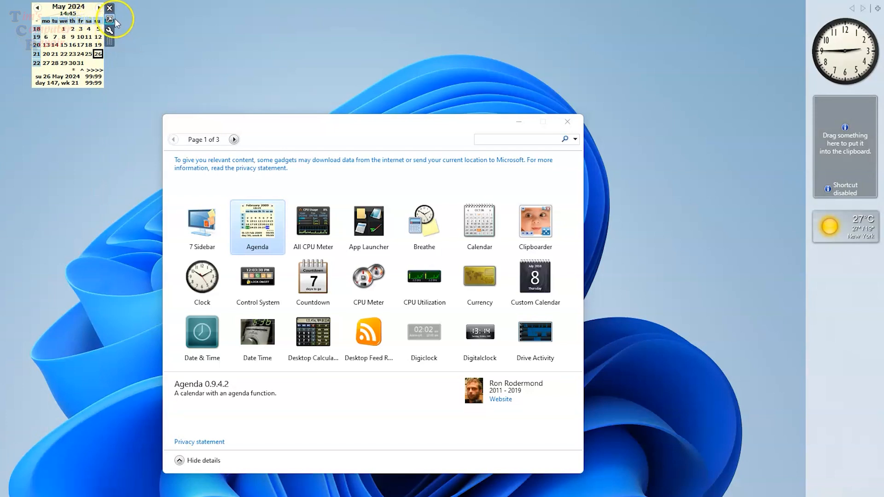
# Step: Remove the Agenda gadget, add All CPU Meter, and view then dismiss its settings
pyautogui.click(109, 8)
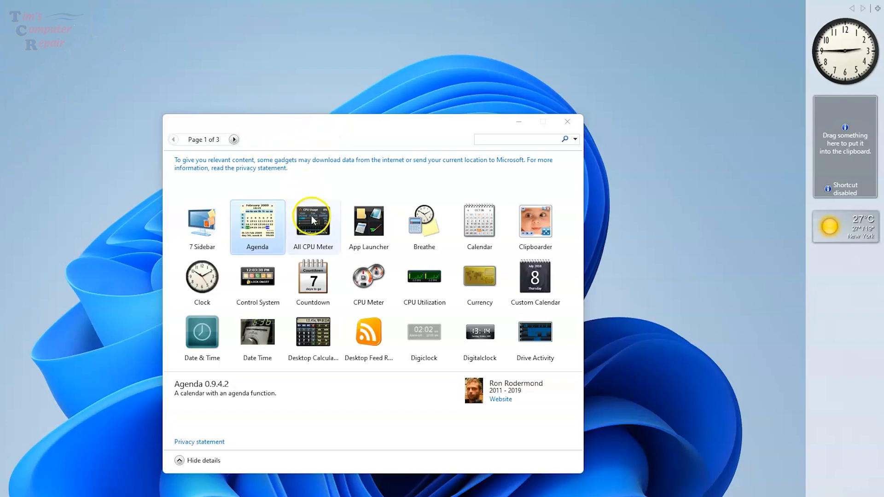
pyautogui.click(312, 220)
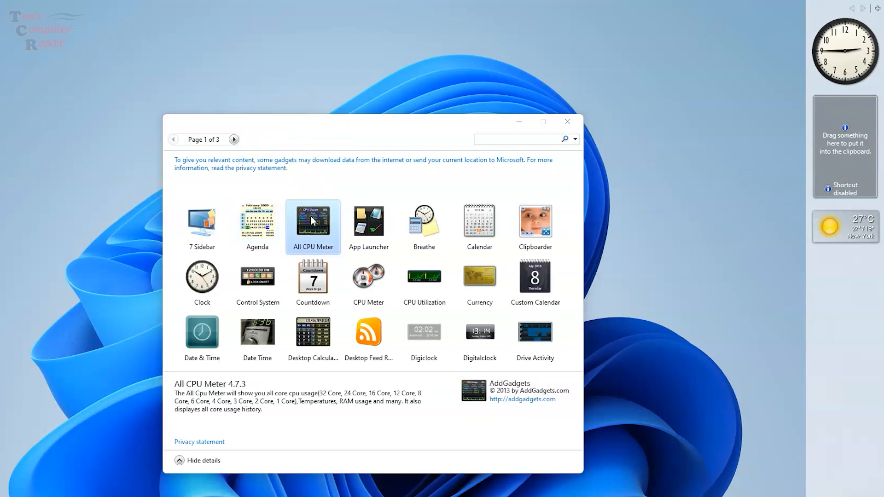
pyautogui.doubleClick(313, 220)
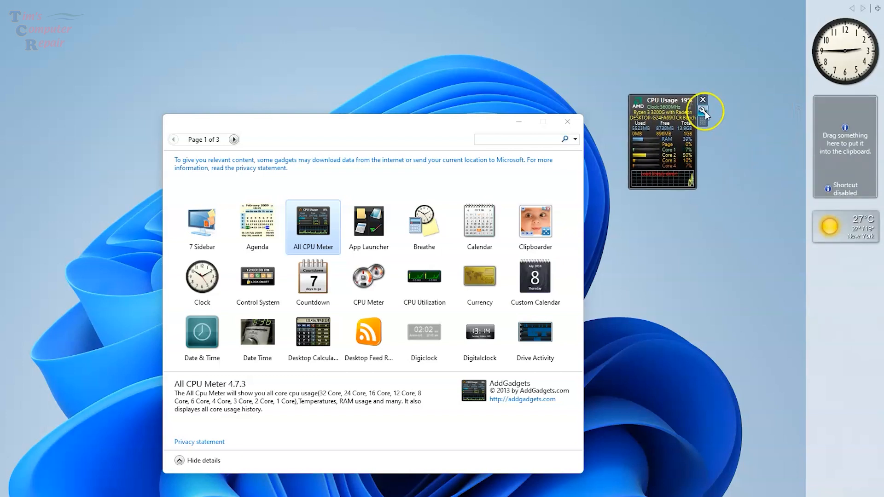
pyautogui.click(702, 110)
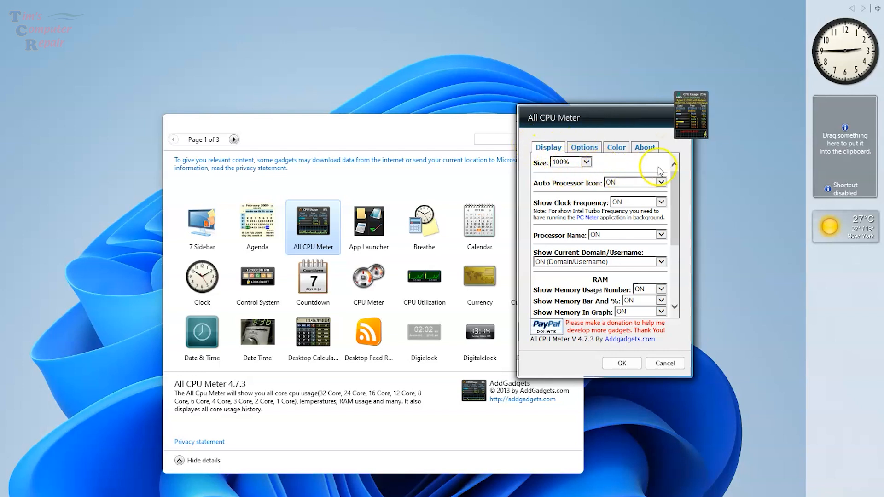
pyautogui.moveTo(569, 348)
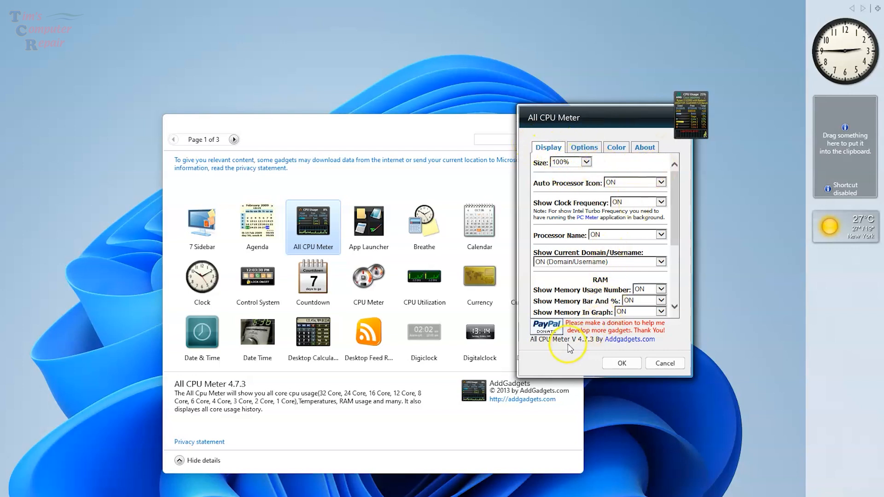
pyautogui.click(621, 362)
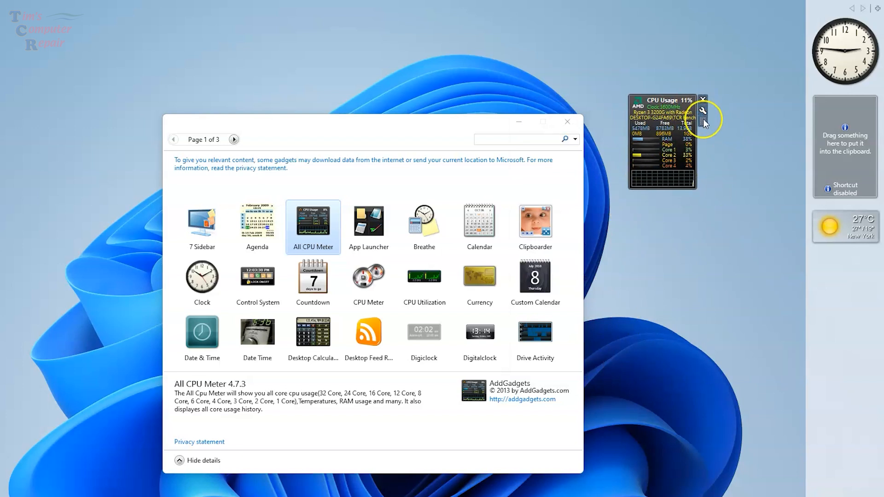
pyautogui.moveTo(703, 118)
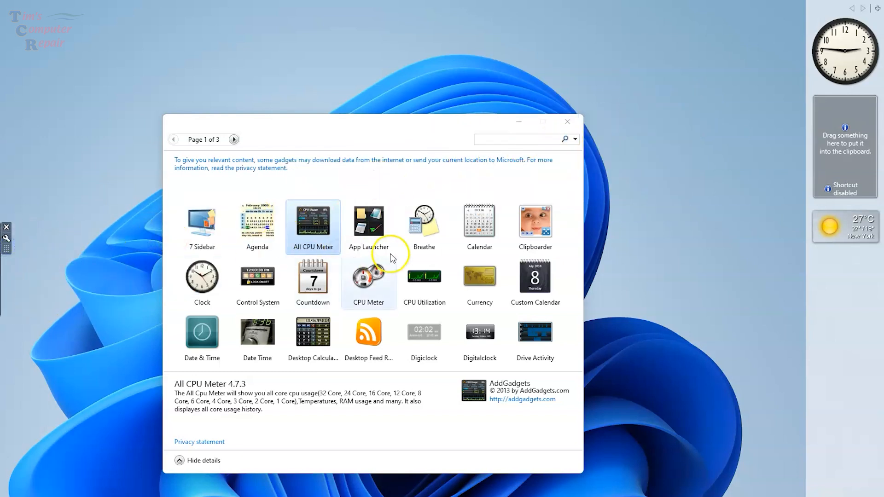
pyautogui.moveTo(368, 220)
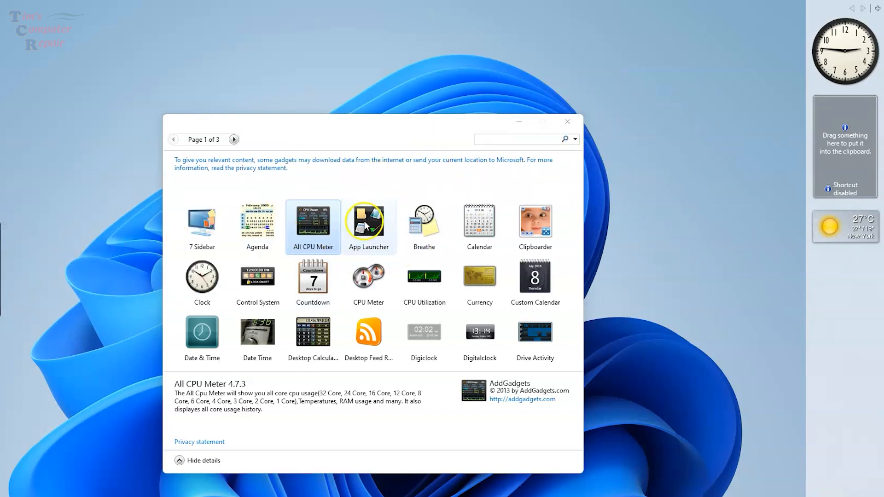
# Step: Pick the App Launcher gadget from the gallery to add it
pyautogui.click(368, 220)
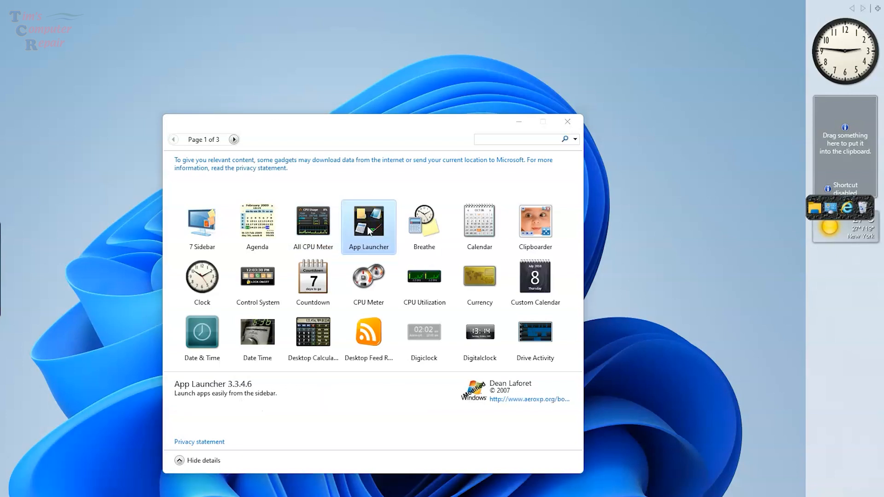
pyautogui.moveTo(607, 248)
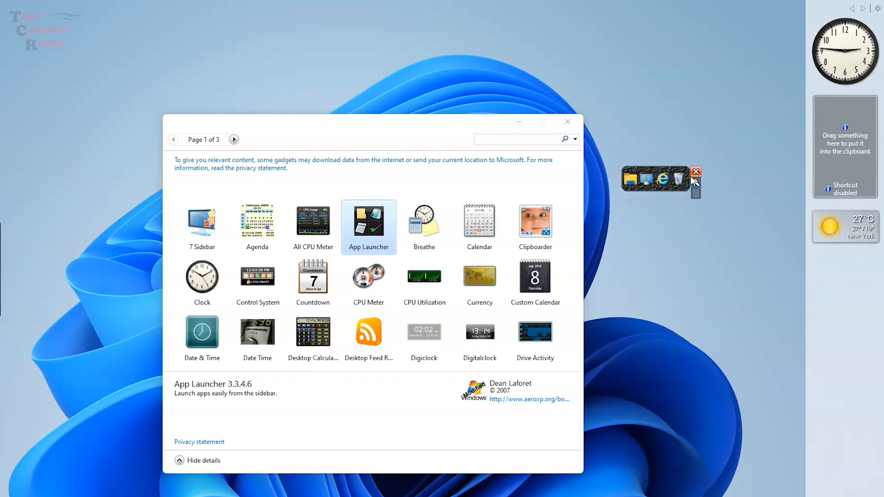
pyautogui.moveTo(633, 182)
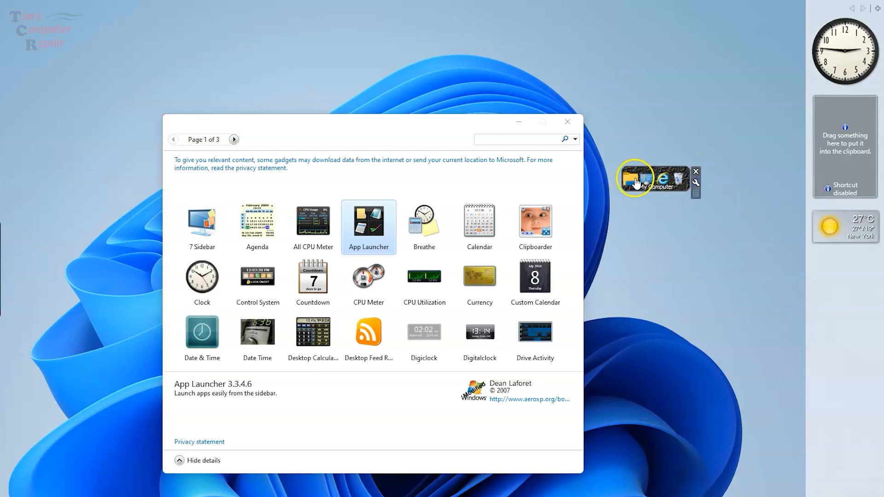
pyautogui.moveTo(648, 186)
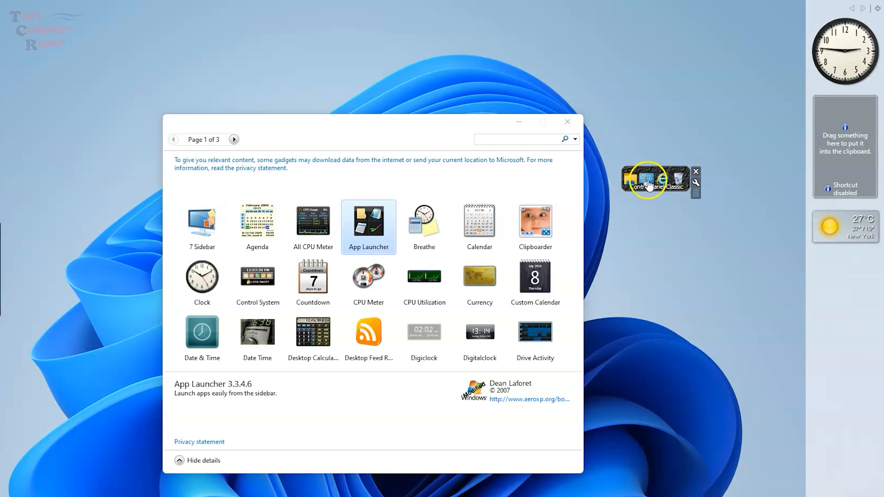
pyautogui.moveTo(663, 181)
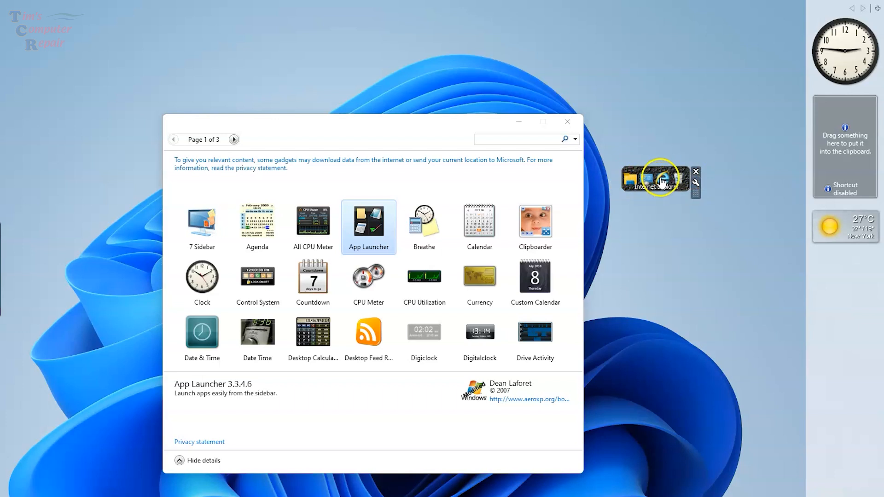
pyautogui.moveTo(697, 184)
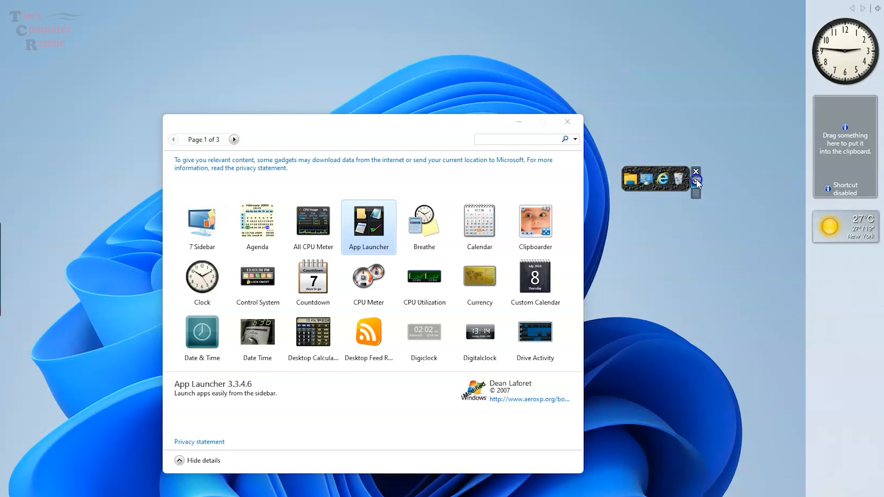
# Step: Remove the Internet Explorer shortcut through App Launcher's Add/Remove settings
pyautogui.click(695, 191)
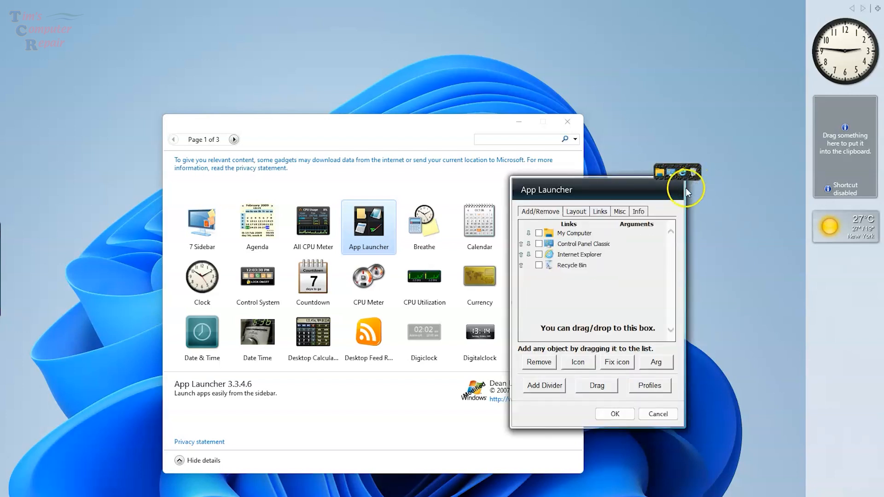
pyautogui.moveTo(611, 265)
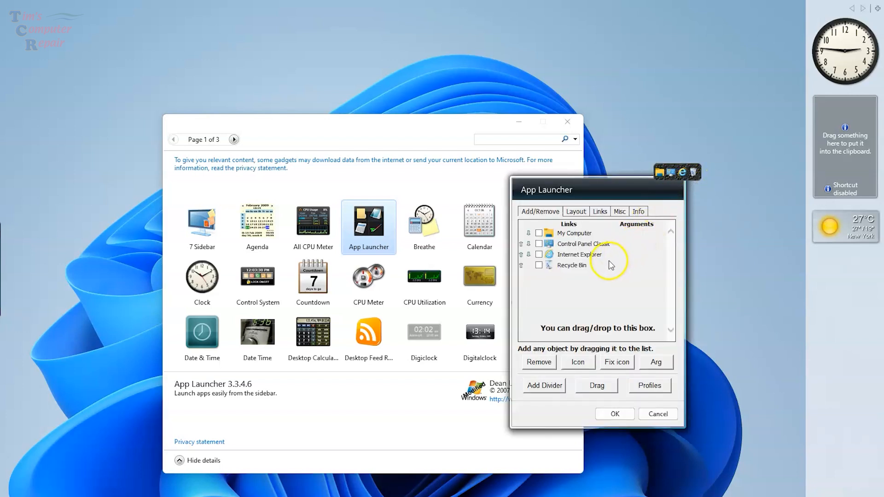
pyautogui.moveTo(527, 276)
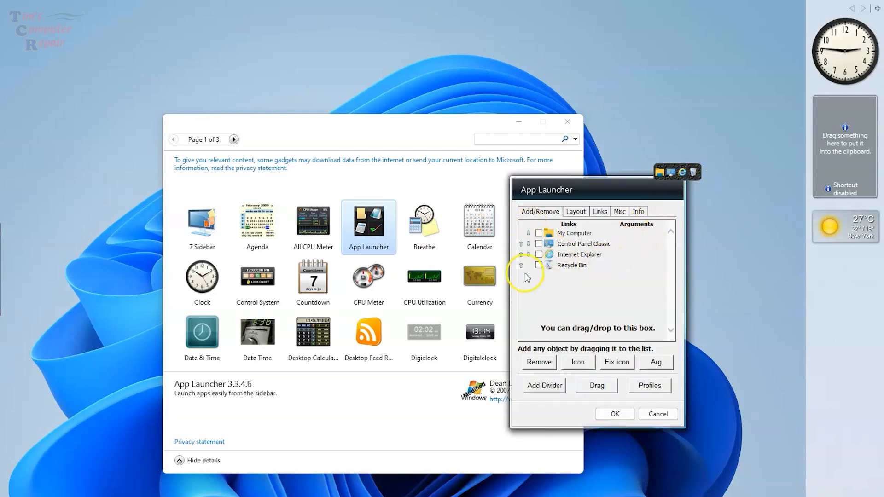
pyautogui.moveTo(584, 243)
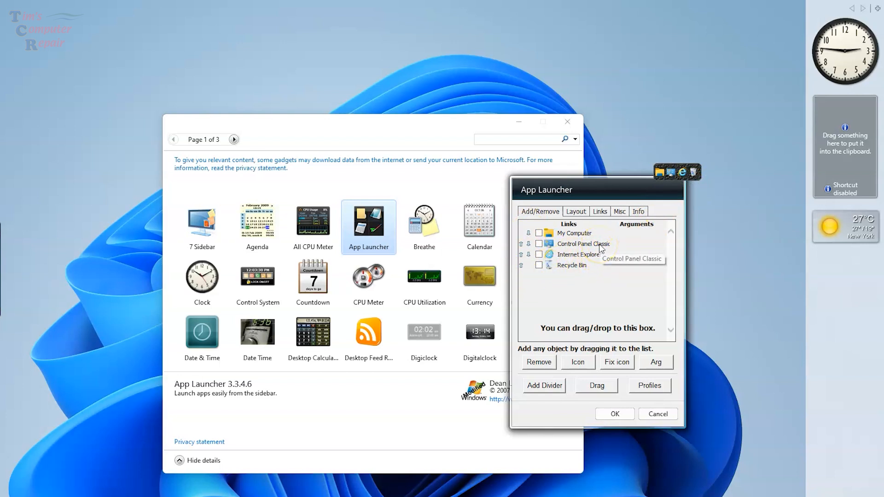
pyautogui.click(538, 255)
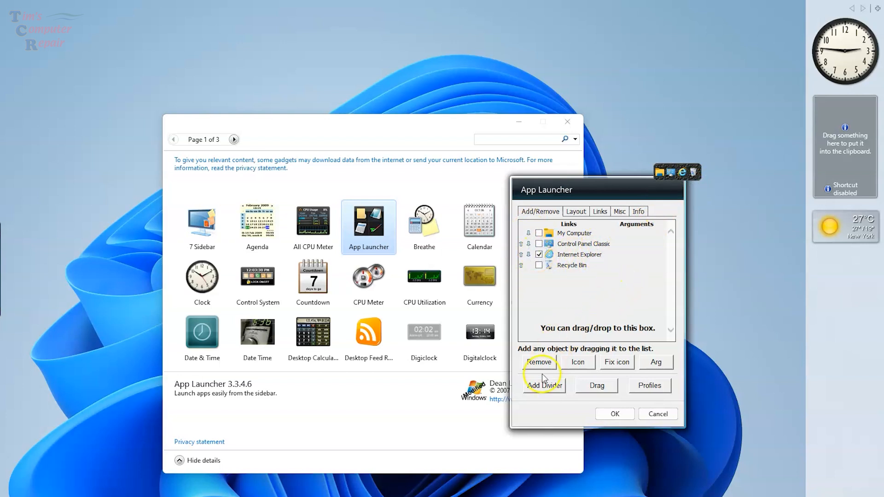
pyautogui.moveTo(538, 362)
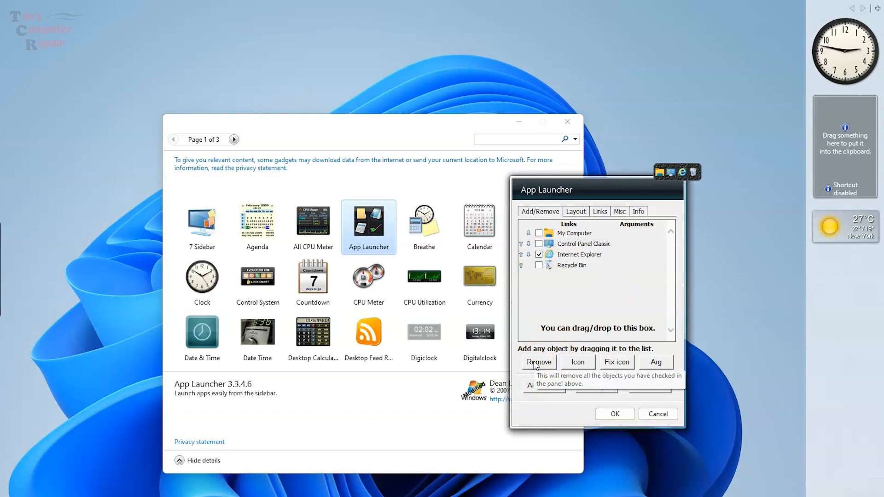
pyautogui.click(537, 362)
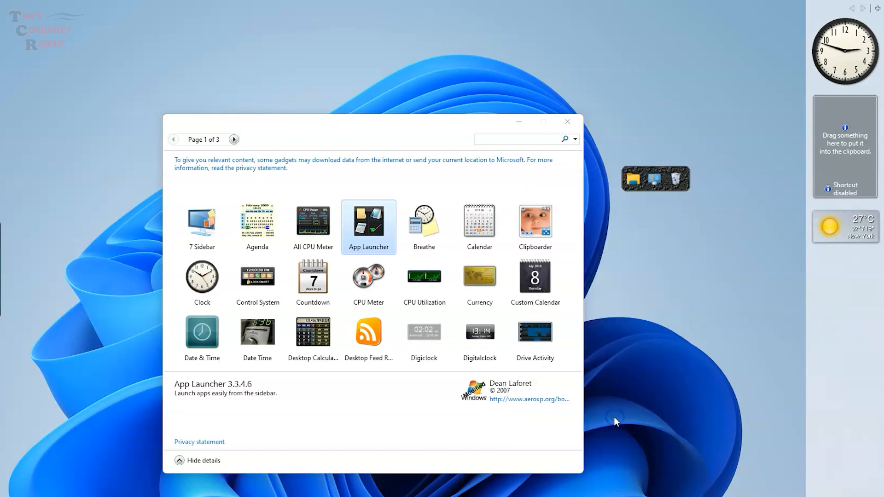
pyautogui.moveTo(695, 196)
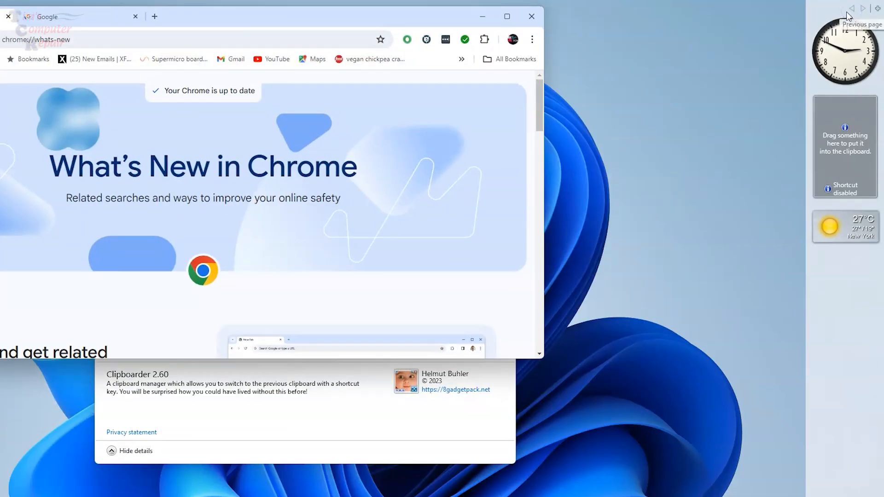
# Step: Copy a selected sentence from Chrome's What's New page to the clipboard
pyautogui.scroll(-3)
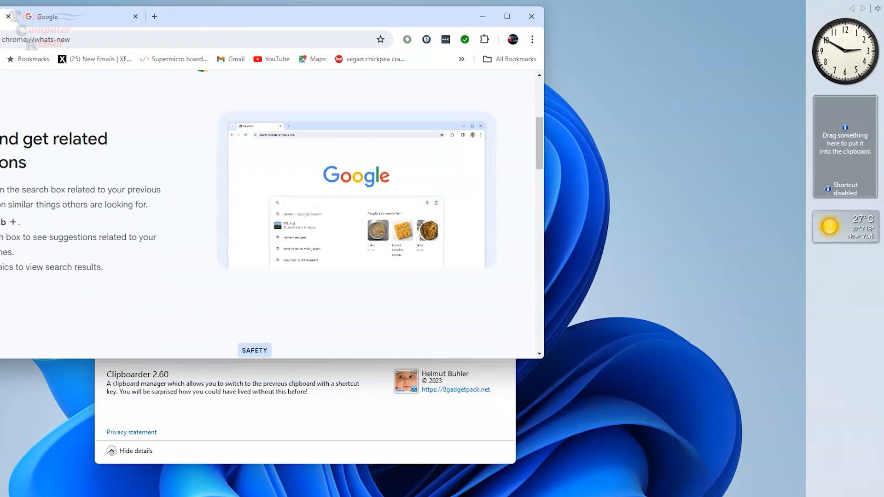
pyautogui.rightClick(107, 188)
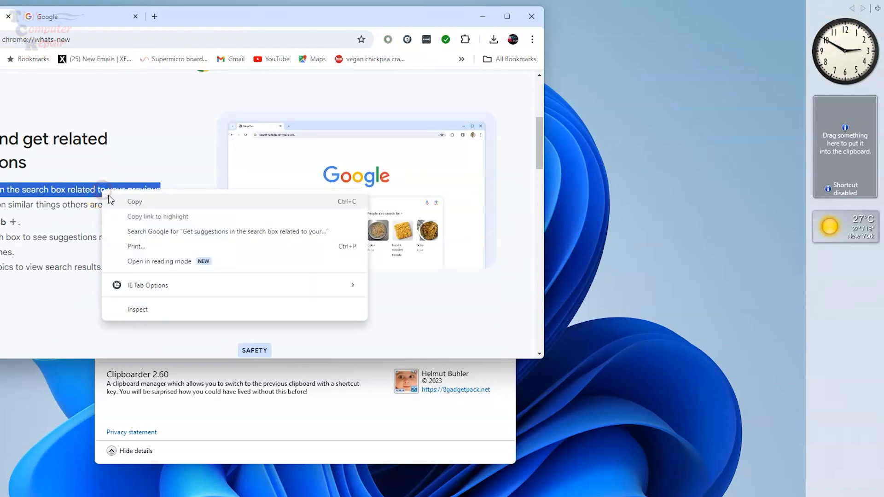
pyautogui.click(134, 201)
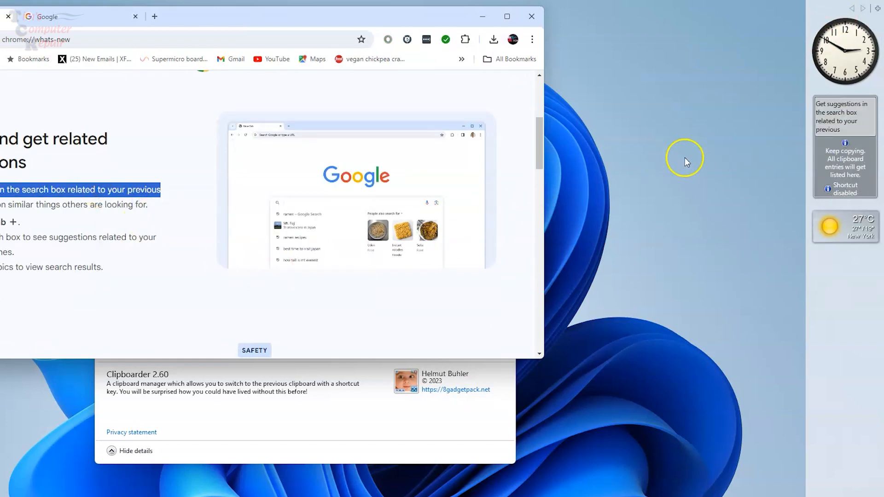
pyautogui.moveTo(758, 168)
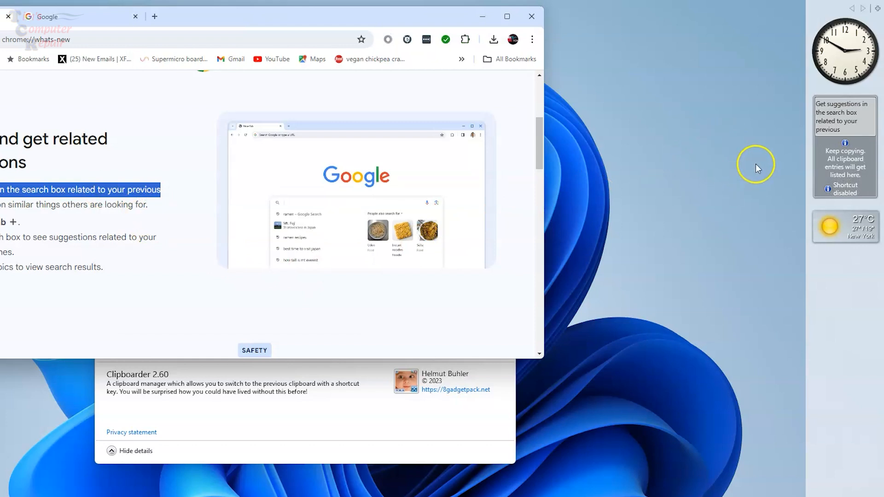
pyautogui.moveTo(734, 167)
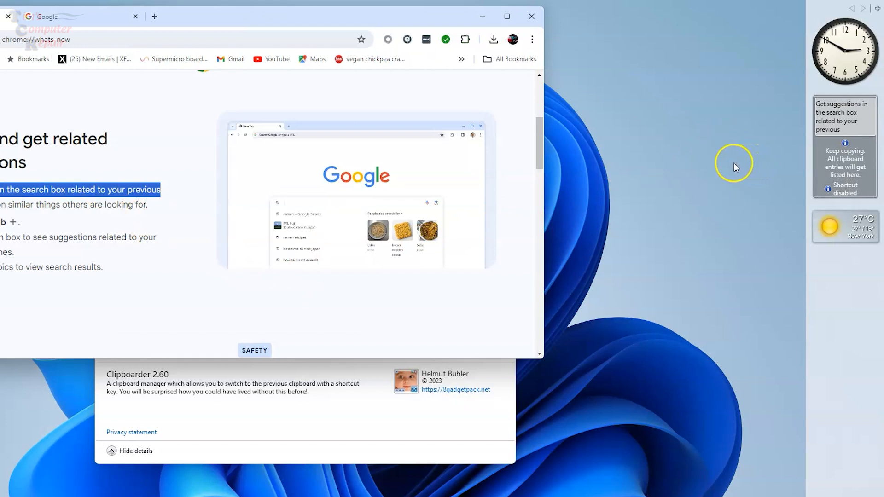
pyautogui.moveTo(473, 83)
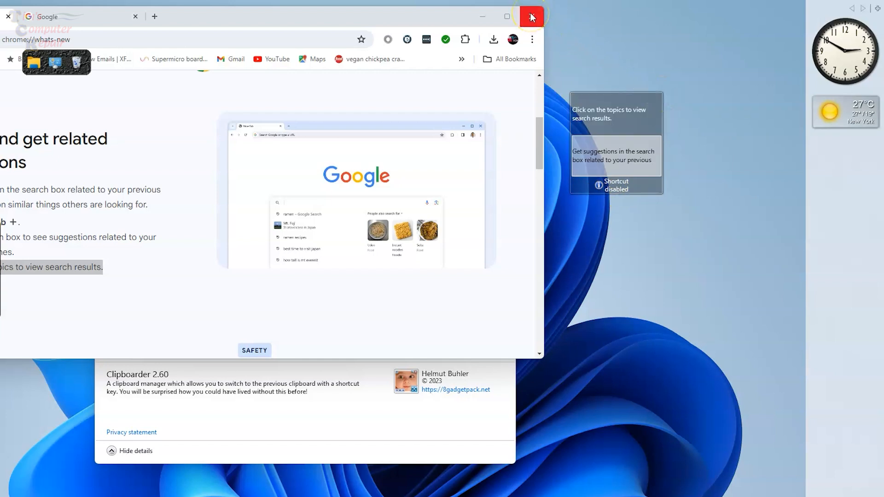
# Step: Close Chrome and add the Control System gadget to the sidebar
pyautogui.click(530, 17)
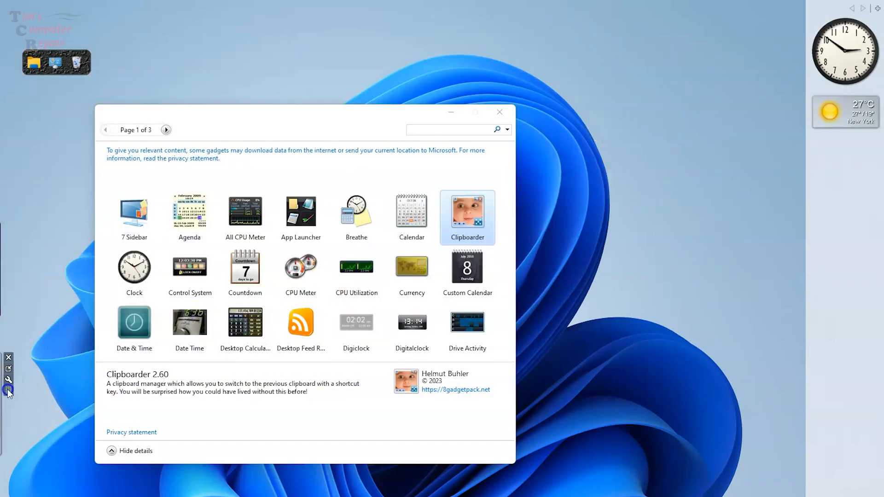
pyautogui.click(189, 267)
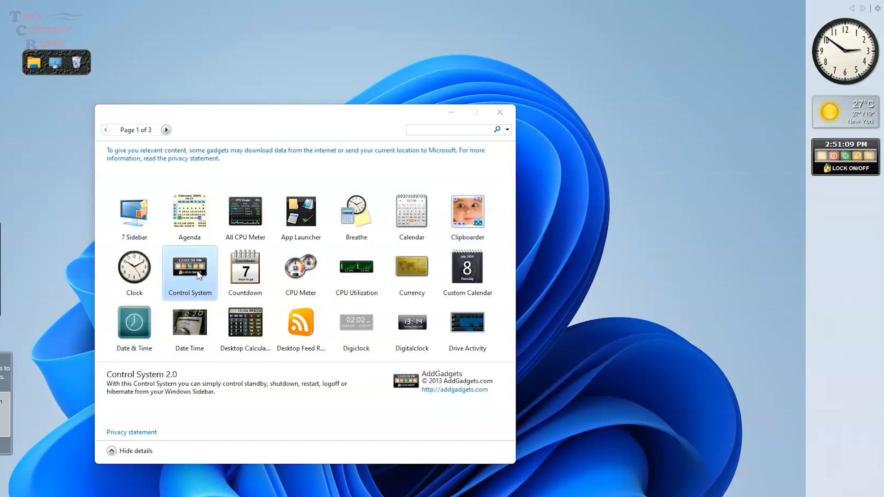
pyautogui.moveTo(873, 139)
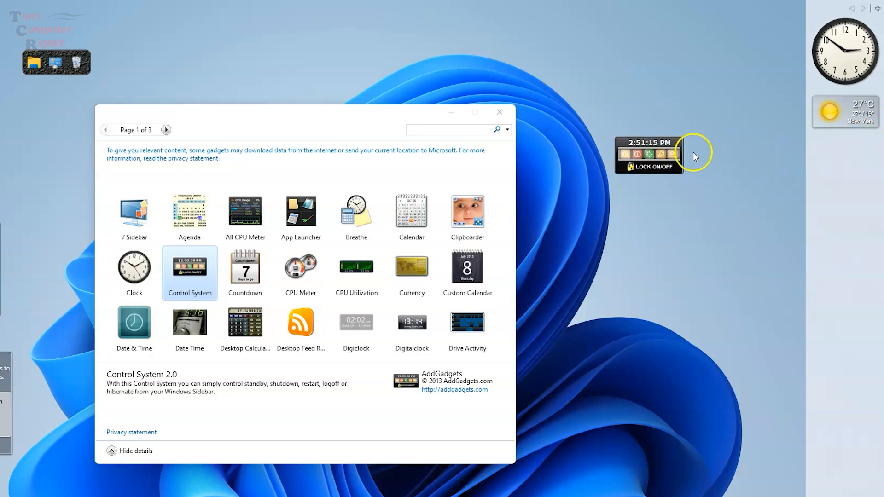
pyautogui.moveTo(645, 169)
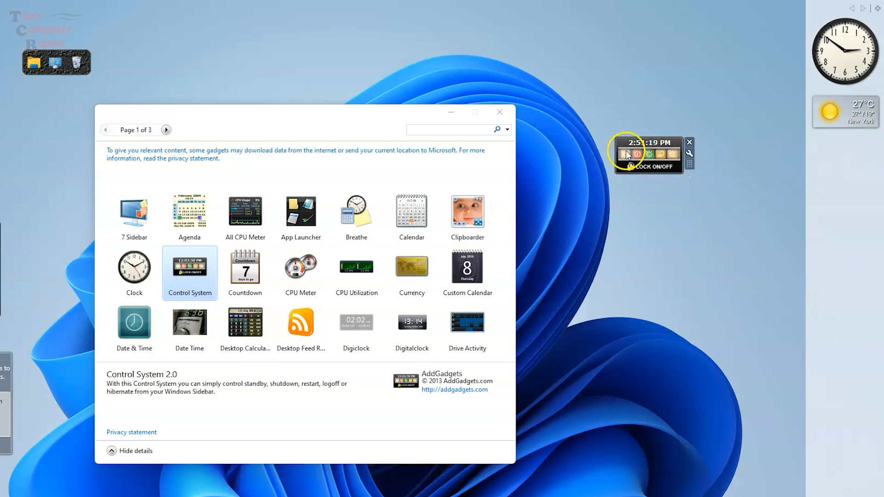
pyautogui.moveTo(649, 155)
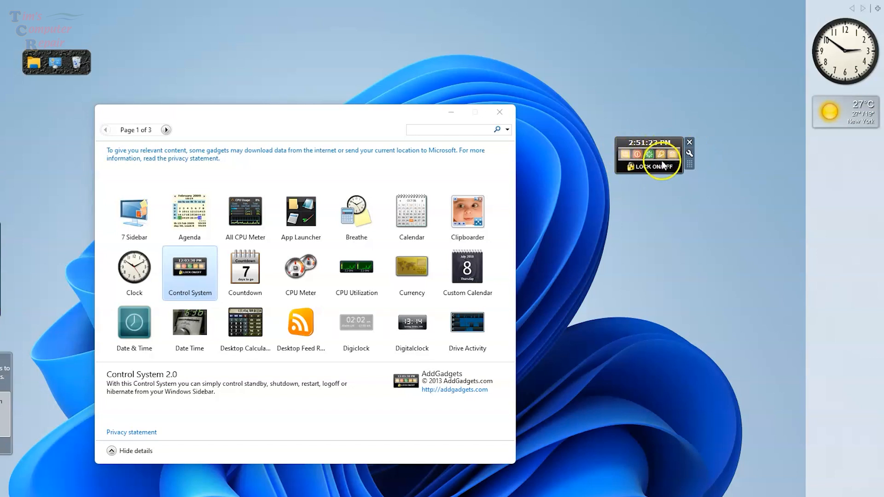
pyautogui.moveTo(668, 161)
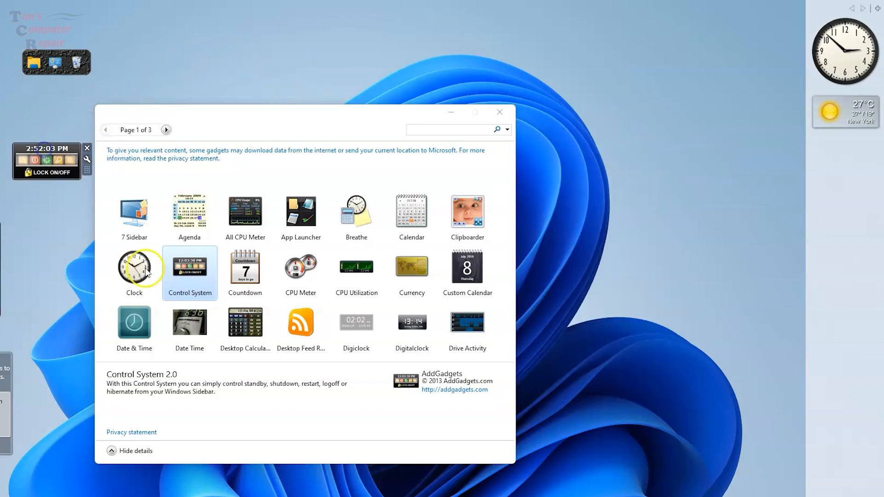
pyautogui.moveTo(301, 265)
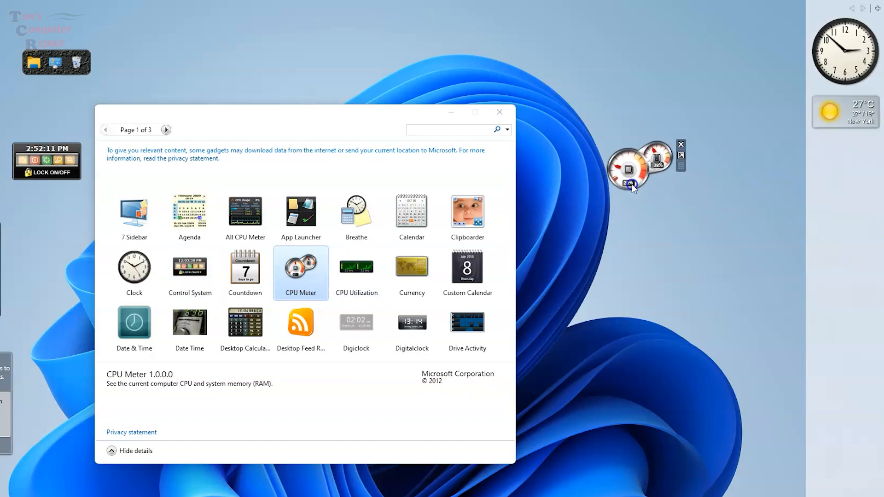
pyautogui.moveTo(771, 179)
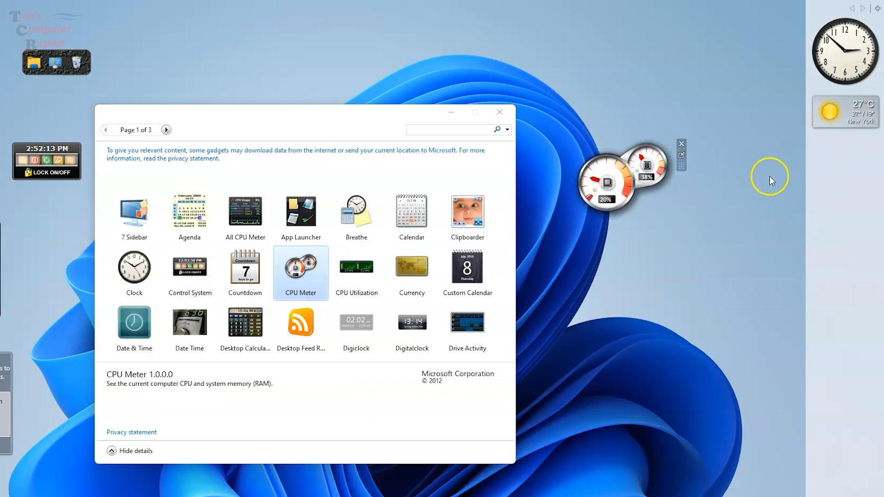
pyautogui.moveTo(610, 219)
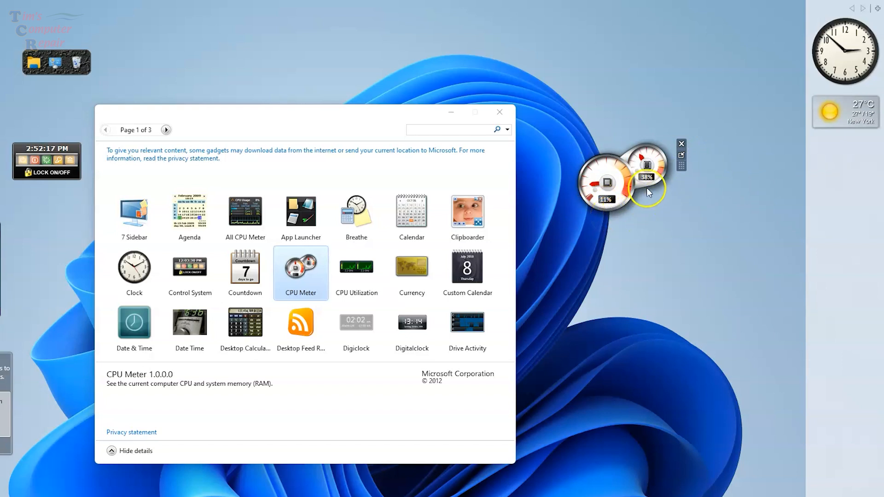
pyautogui.moveTo(684, 155)
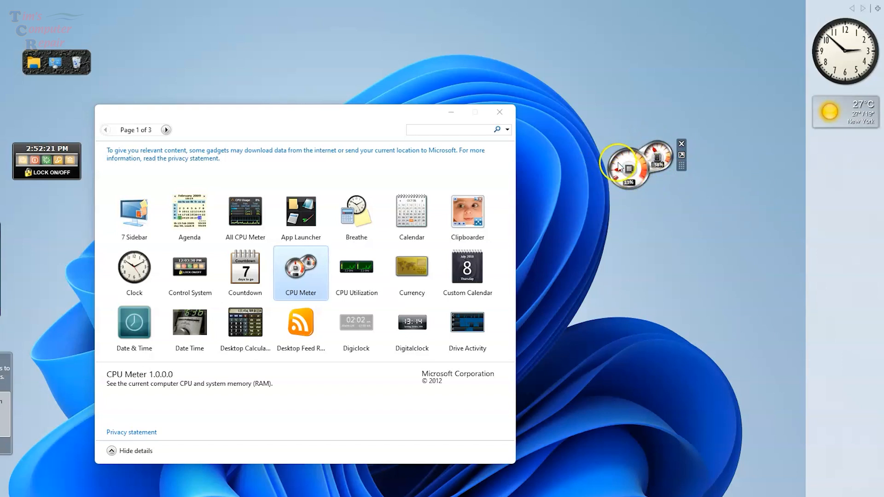
pyautogui.moveTo(652, 172)
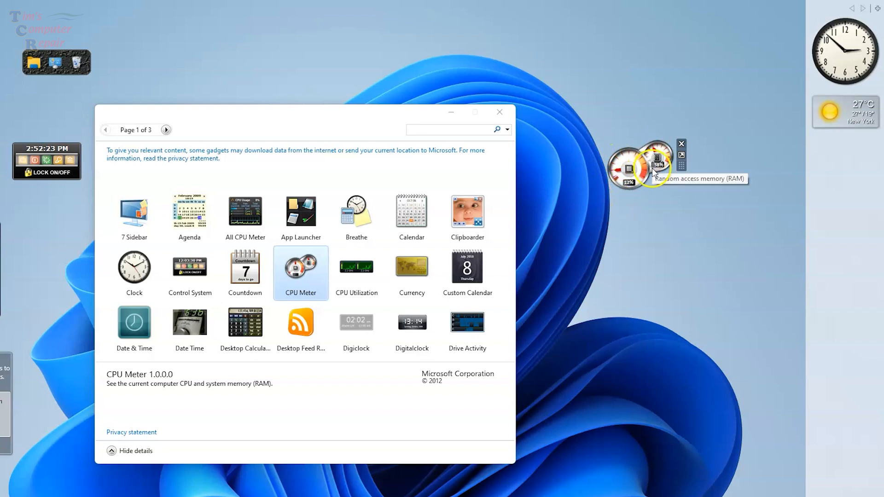
pyautogui.moveTo(629, 168)
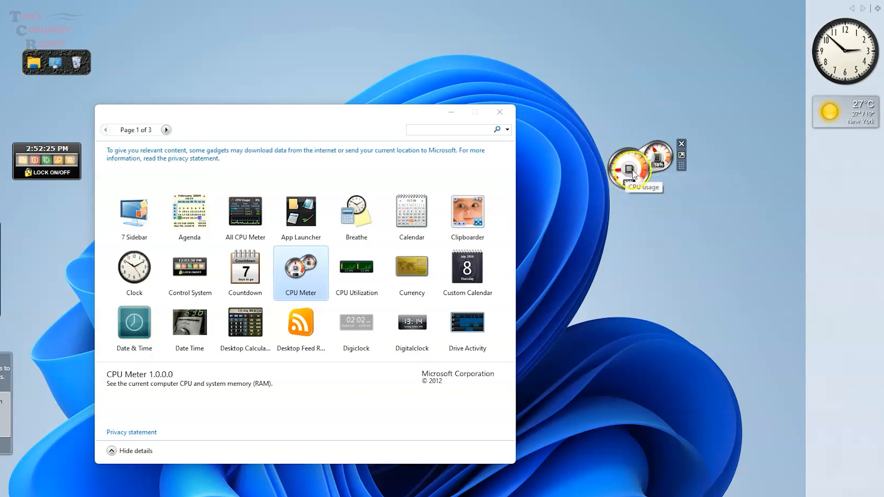
pyautogui.moveTo(657, 159)
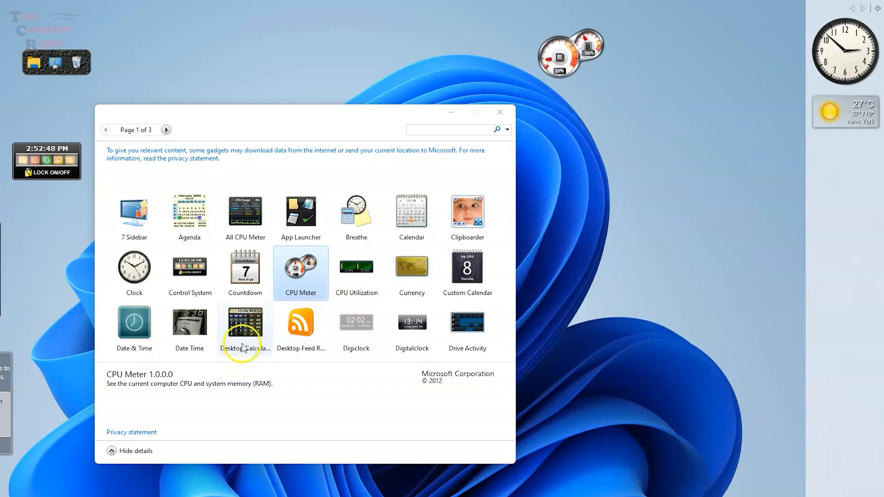
# Step: Place the Desktop Calculator gadget on the desktop and enlarge it to the scientific layout
pyautogui.doubleClick(244, 324)
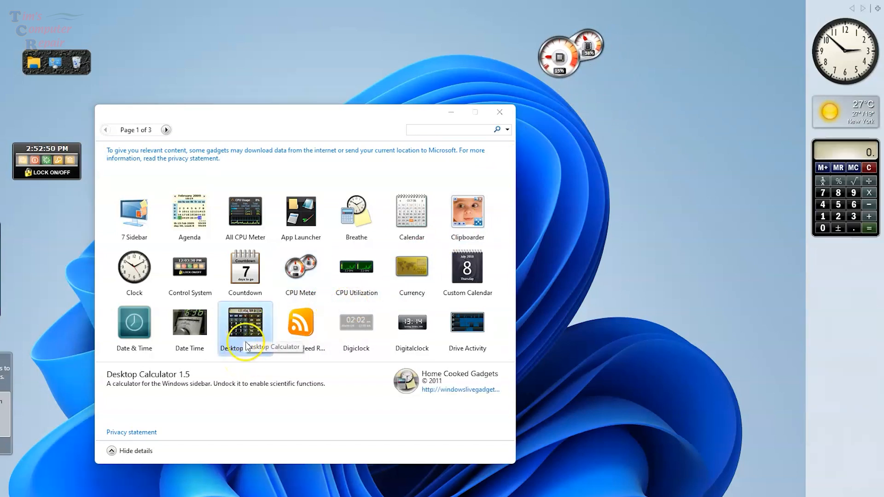
pyautogui.click(245, 328)
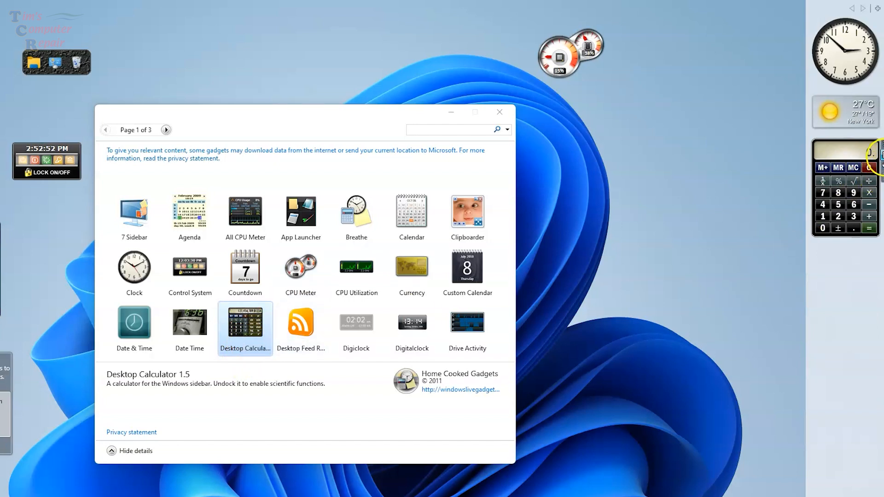
pyautogui.moveTo(807, 167)
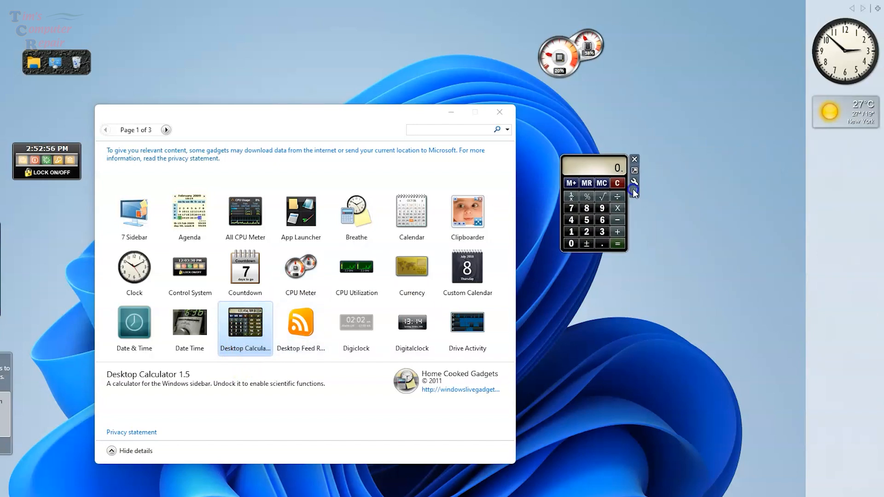
pyautogui.click(633, 181)
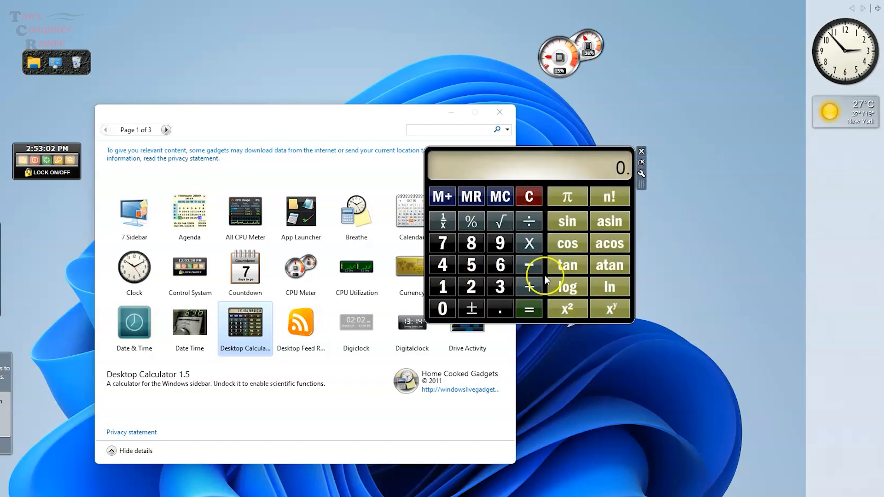
pyautogui.moveTo(634, 207)
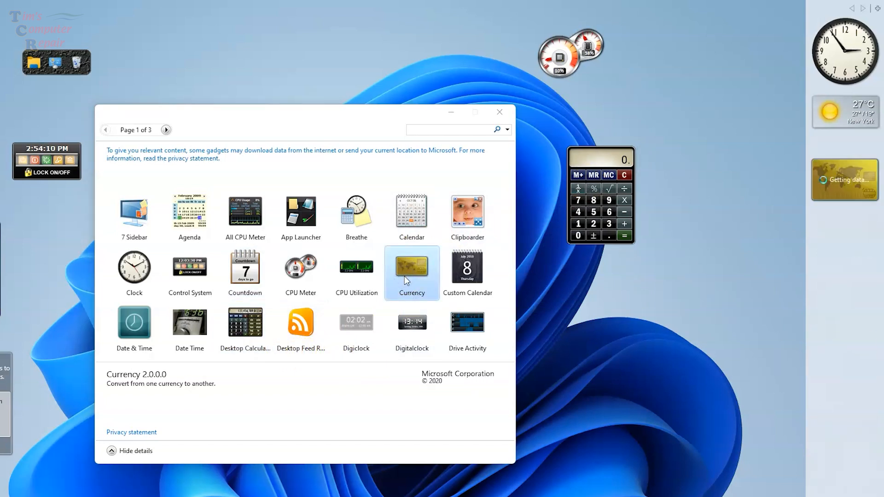
# Step: Add the Currency converter gadget and set US DOLLAR as its source currency
pyautogui.doubleClick(412, 273)
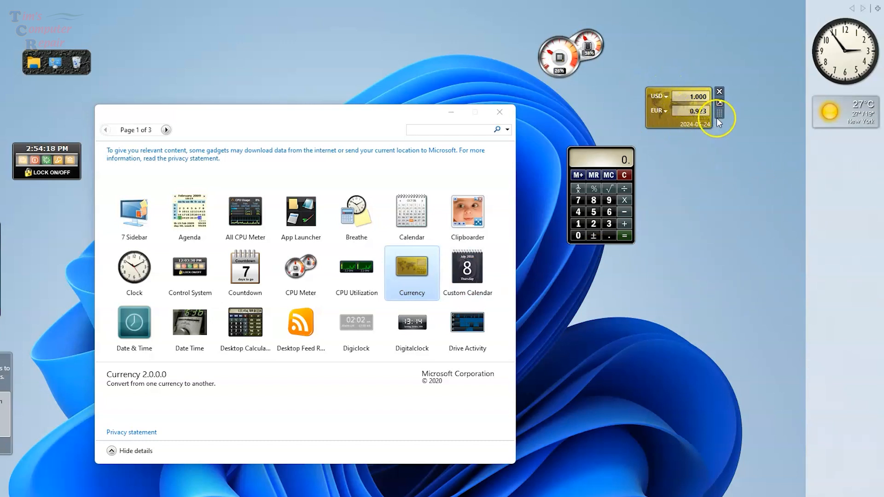
pyautogui.click(719, 103)
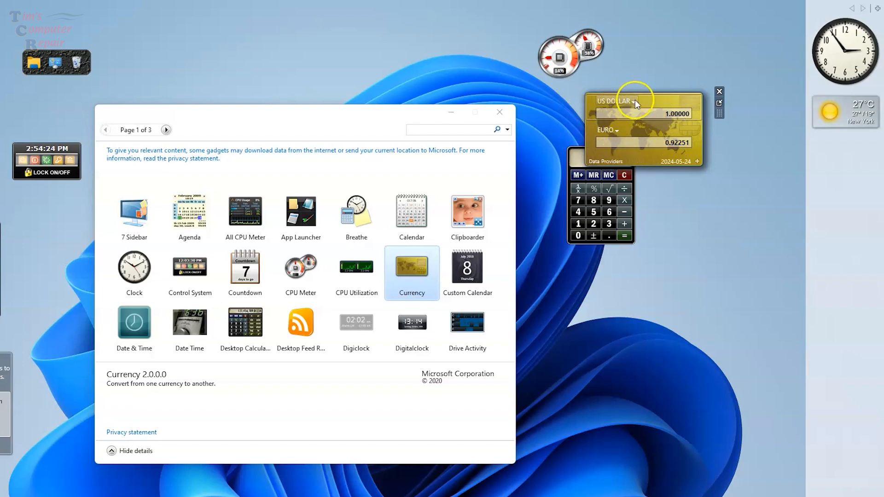
pyautogui.click(634, 102)
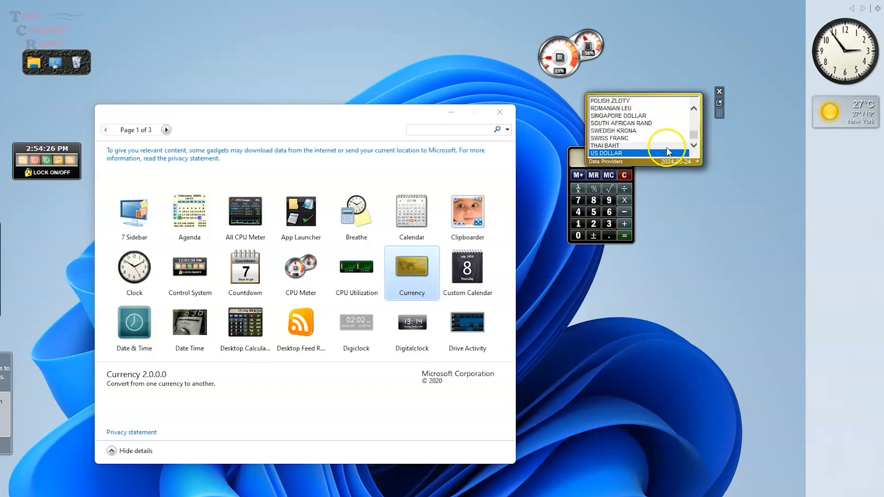
pyautogui.click(622, 153)
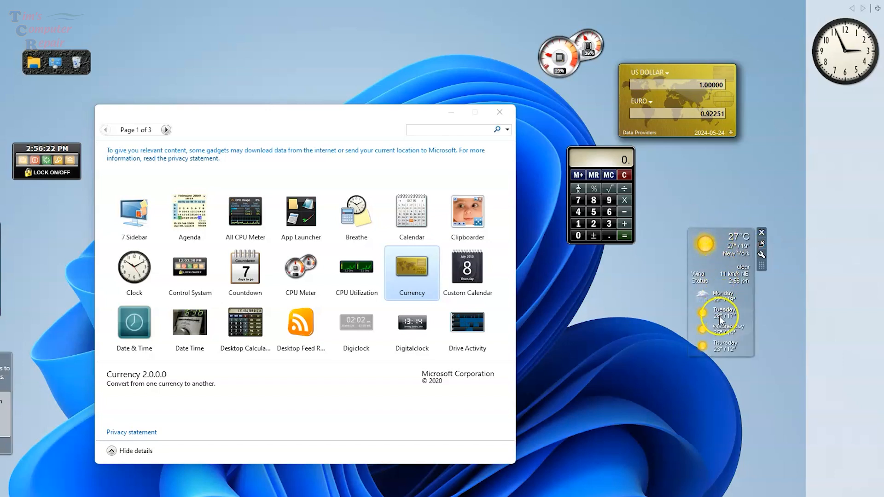
pyautogui.moveTo(774, 243)
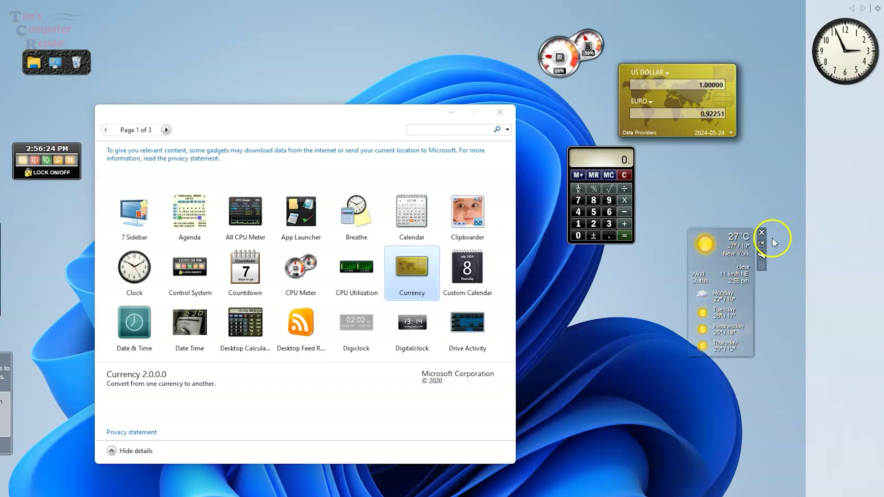
# Step: Open the My Weather gadget's options and change its measurement units
pyautogui.click(761, 243)
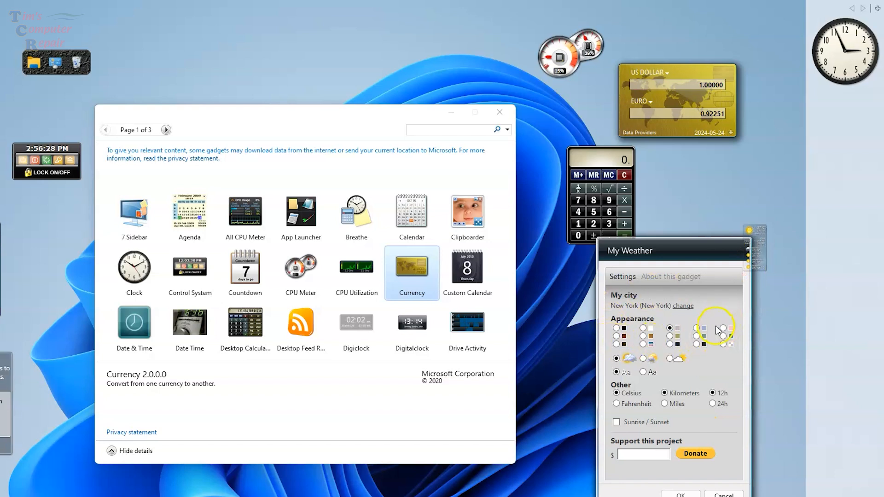
pyautogui.moveTo(697, 359)
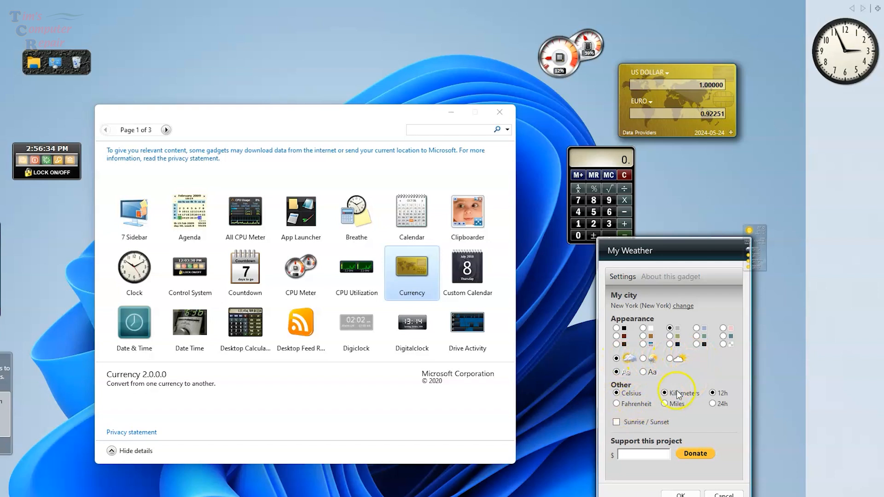
pyautogui.click(616, 403)
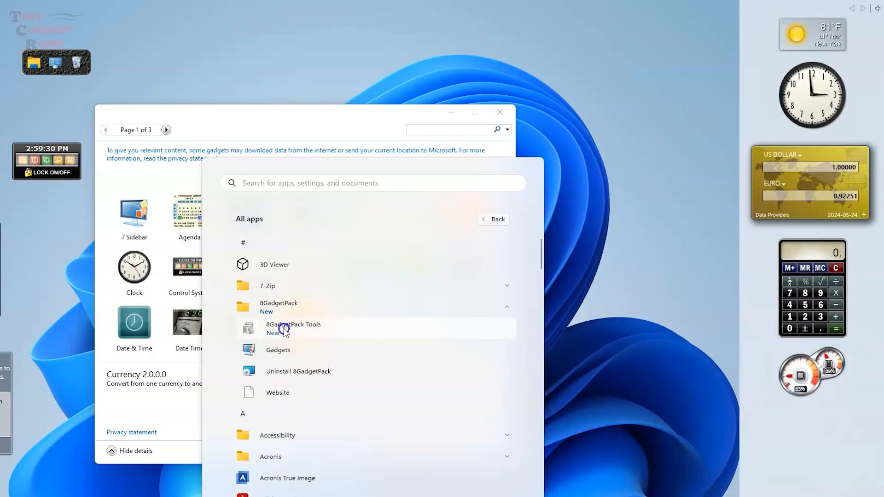
pyautogui.click(293, 329)
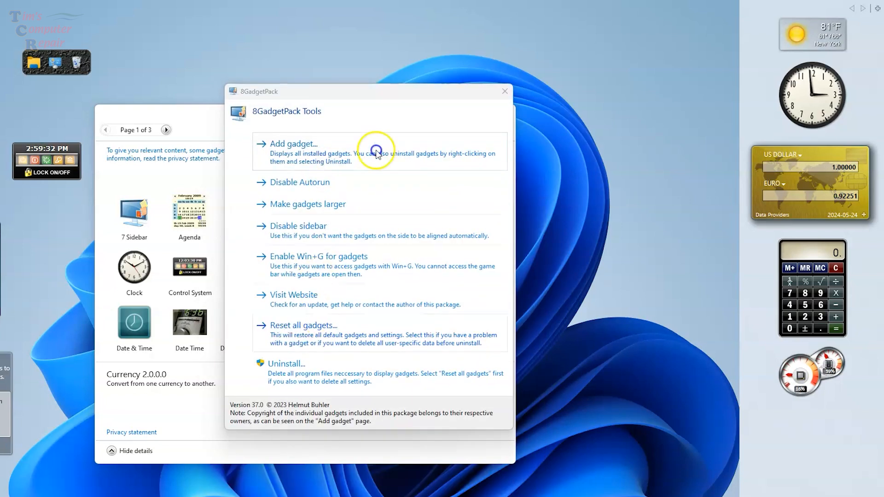
pyautogui.moveTo(332, 196)
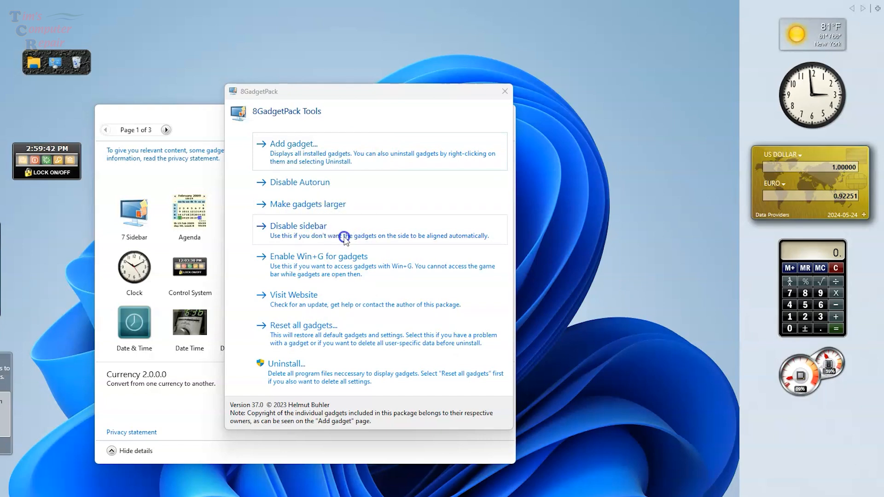
pyautogui.moveTo(360, 281)
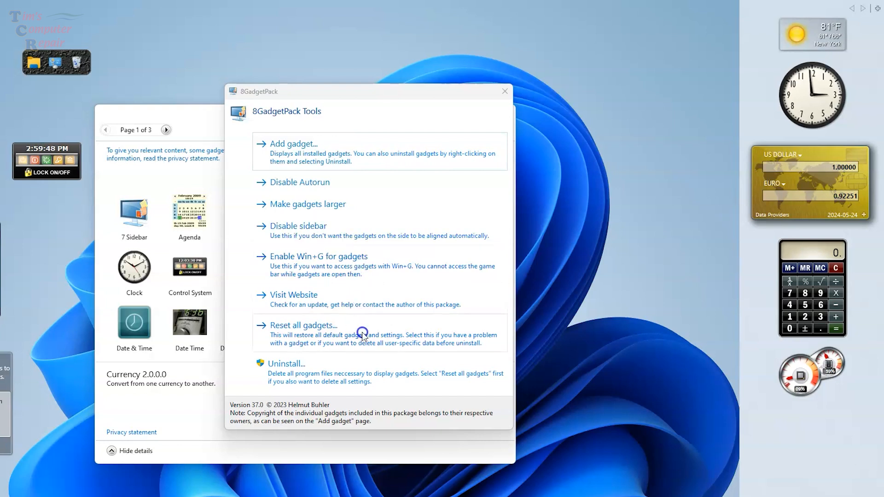
pyautogui.moveTo(285, 370)
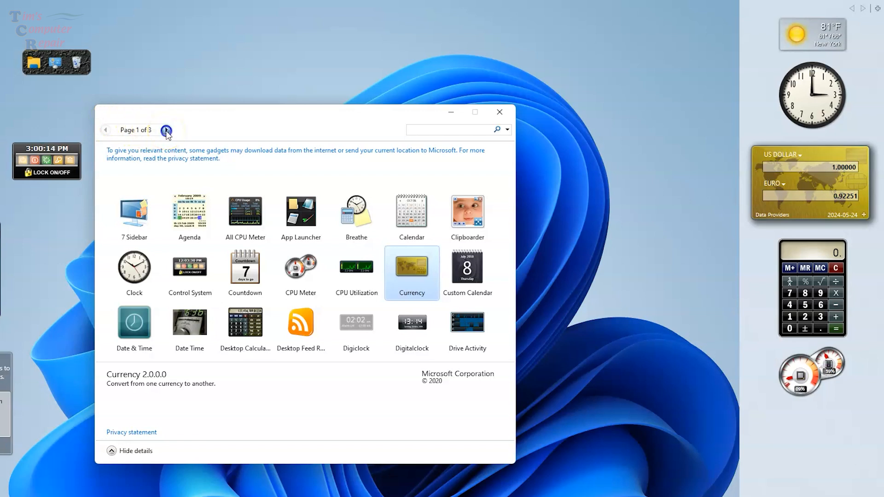
# Step: Page the gadget gallery forward to its third page, adding Network Meter along the way
pyautogui.click(167, 130)
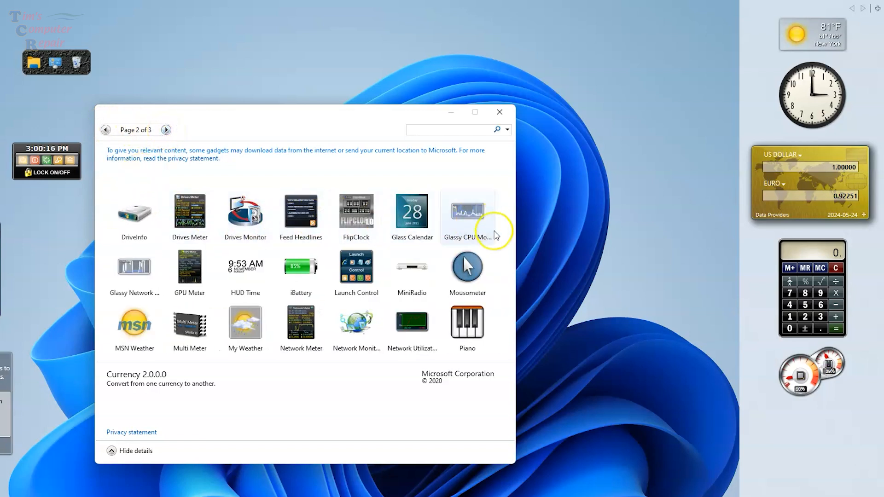
pyautogui.moveTo(466, 365)
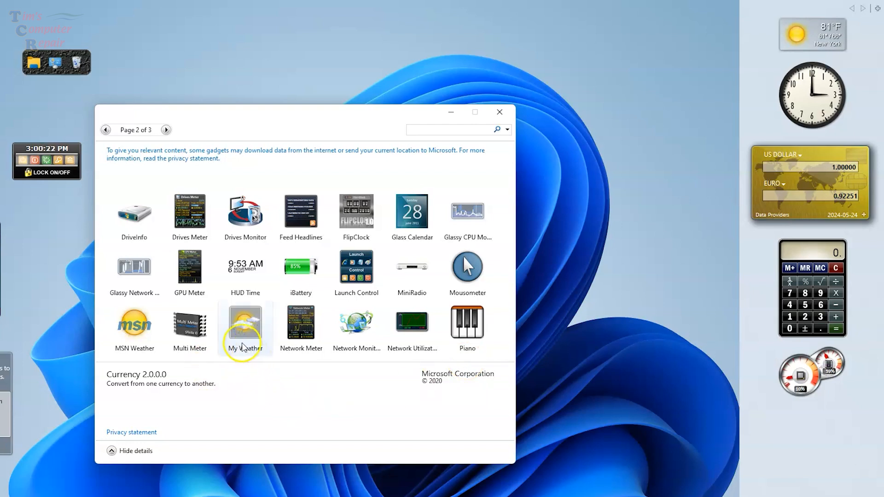
pyautogui.moveTo(191, 363)
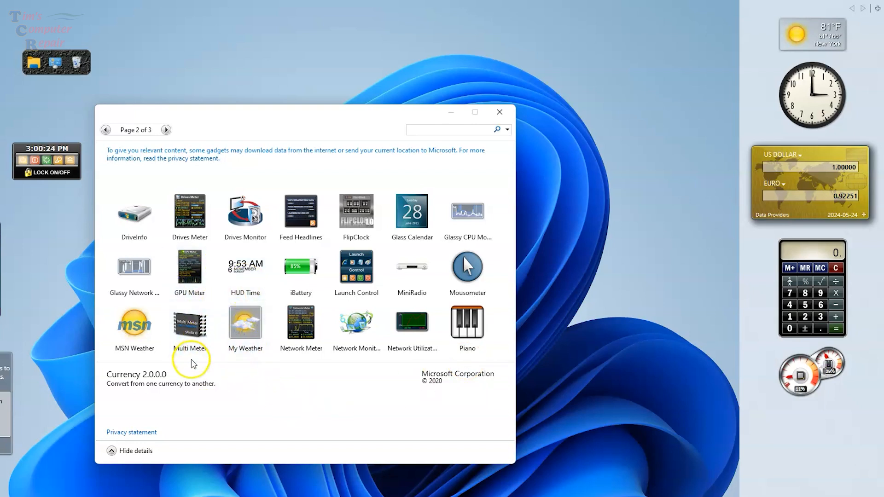
pyautogui.click(166, 130)
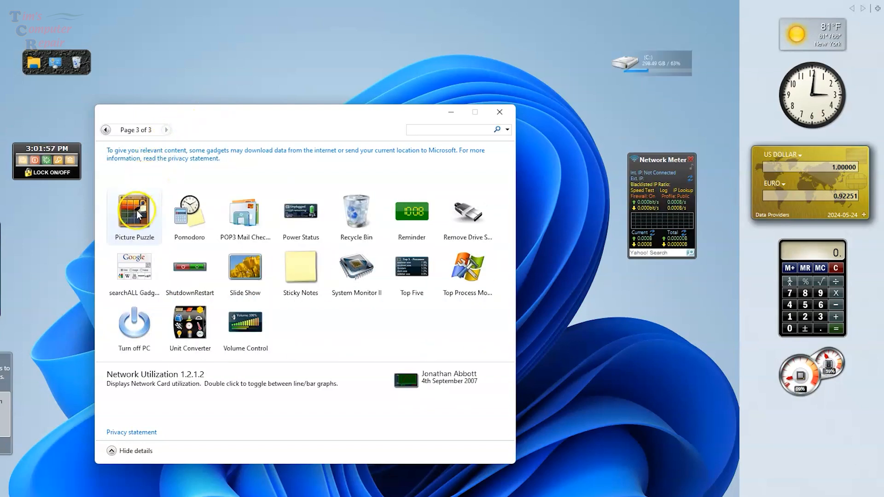
pyautogui.moveTo(276, 236)
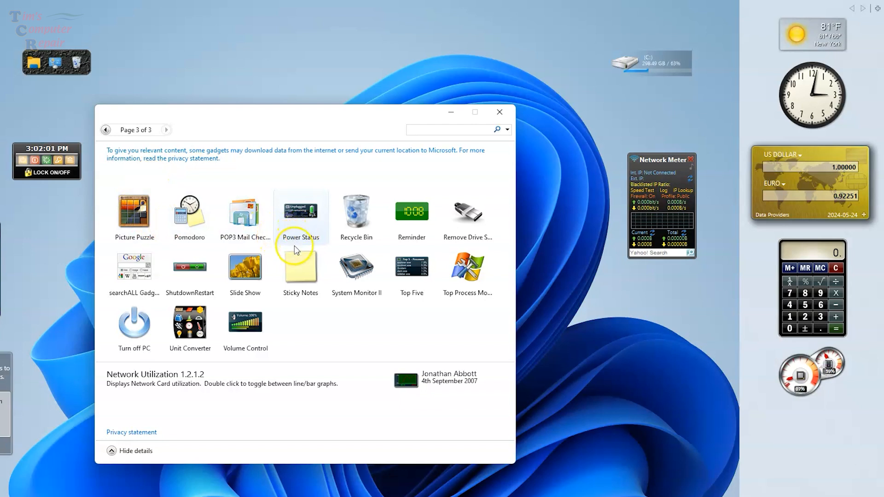
# Step: Add a Sticky Notes gadget reading 'Test', then view System Monitor II's details
pyautogui.click(300, 265)
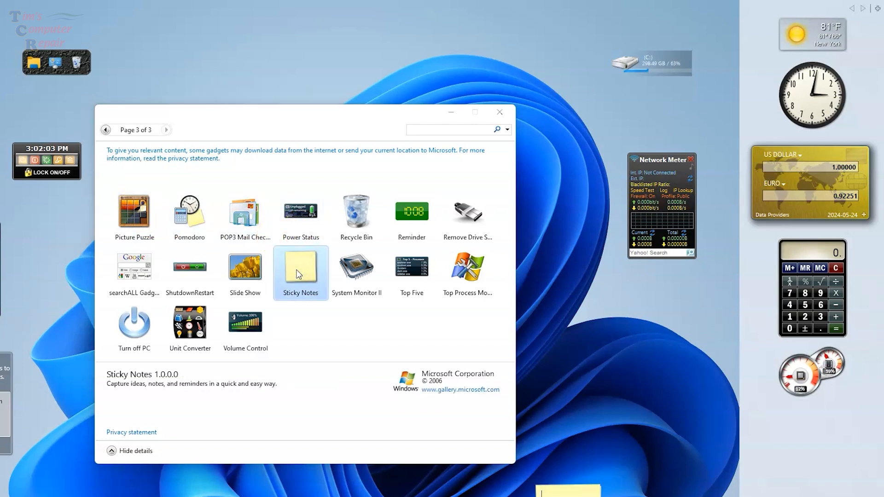
pyautogui.doubleClick(300, 274)
pyautogui.write('Test')
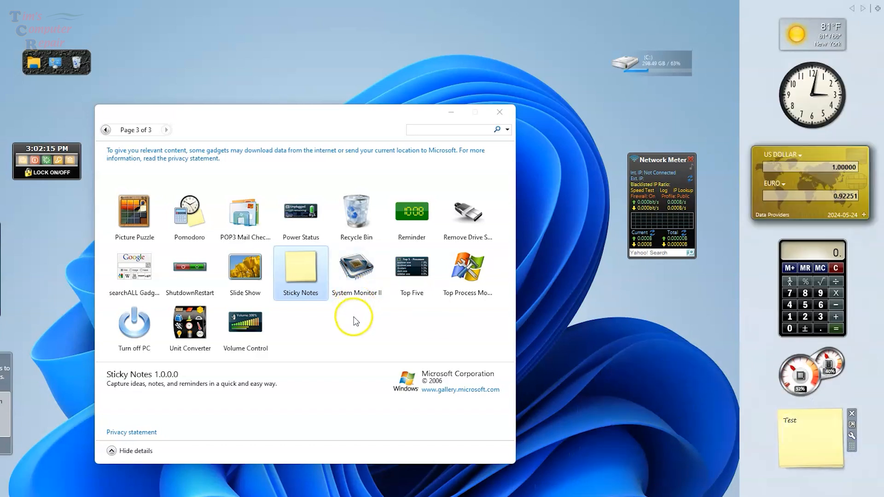
pyautogui.moveTo(356, 273)
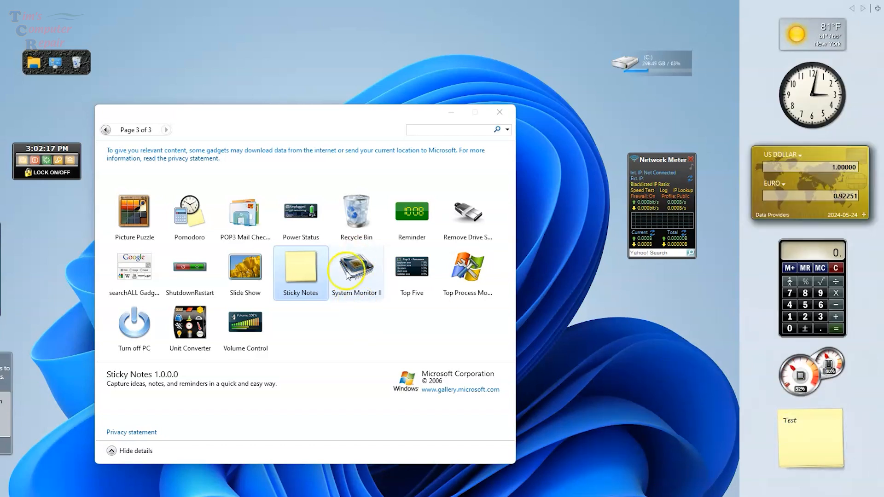
pyautogui.click(356, 272)
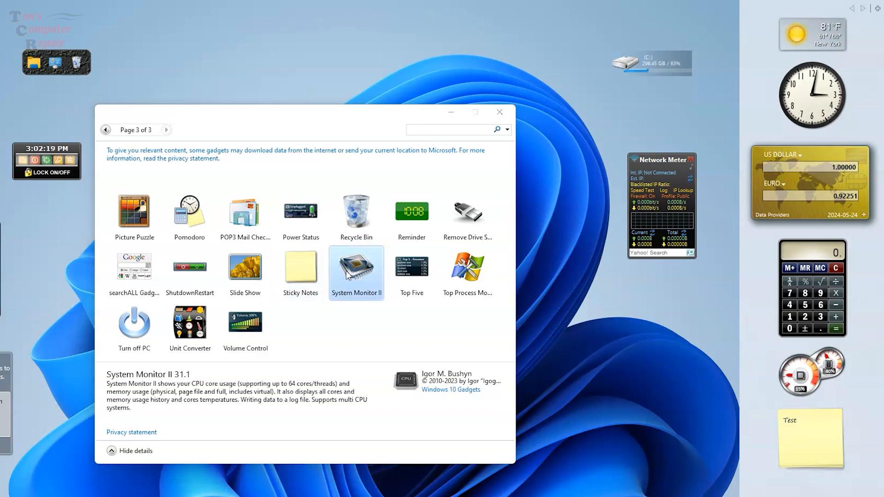
pyautogui.moveTo(403, 274)
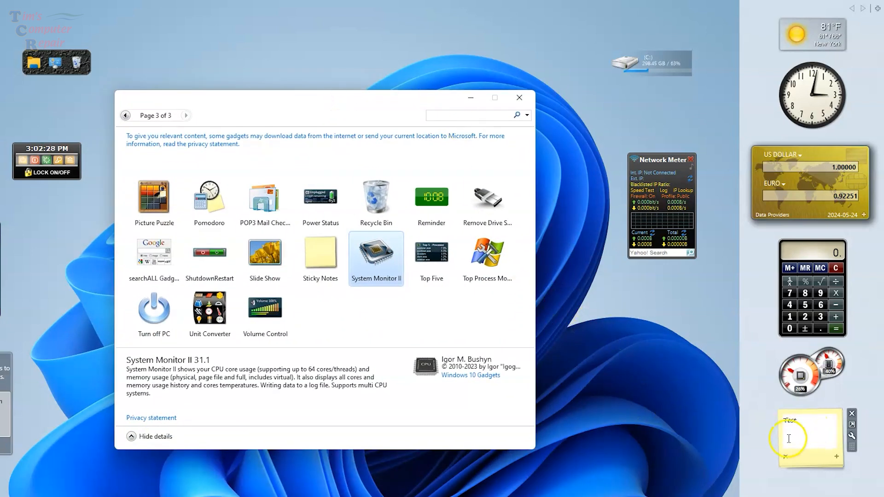
pyautogui.moveTo(851, 437)
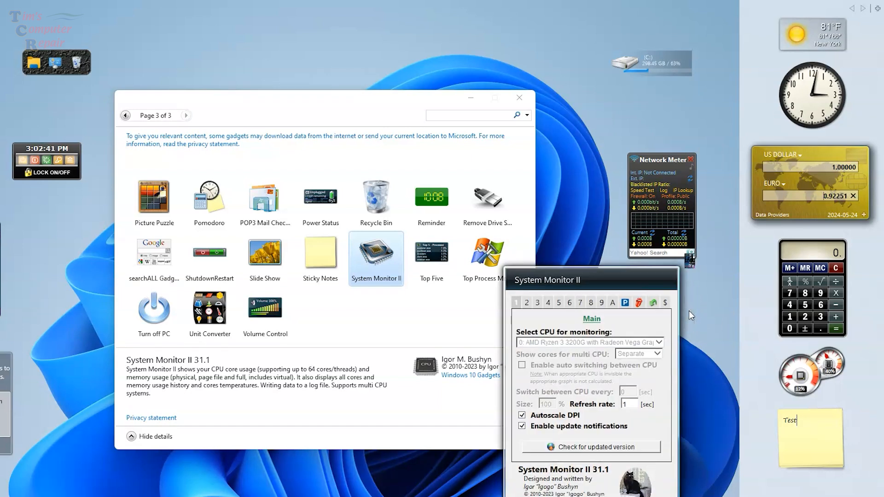
pyautogui.moveTo(574, 287)
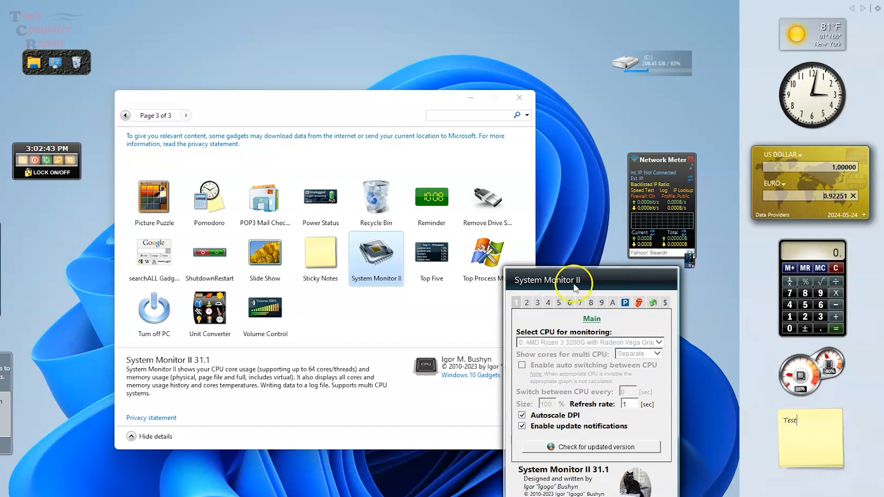
pyautogui.moveTo(590, 489)
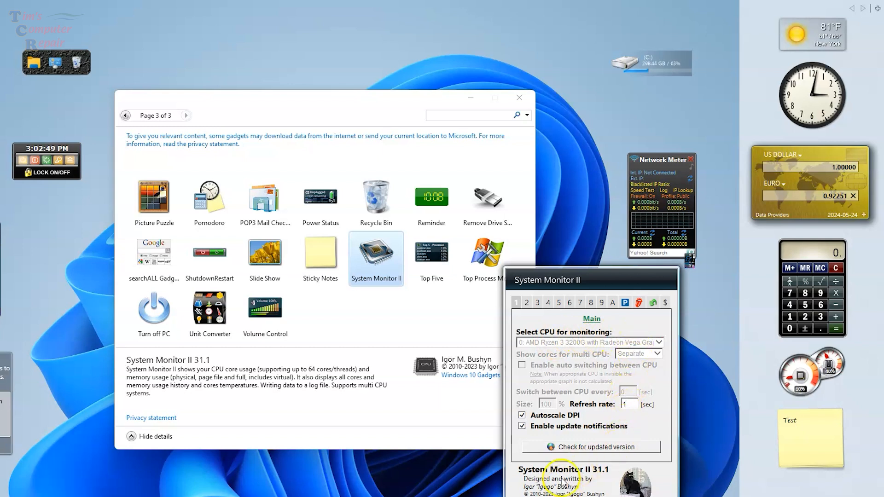
pyautogui.moveTo(690, 258)
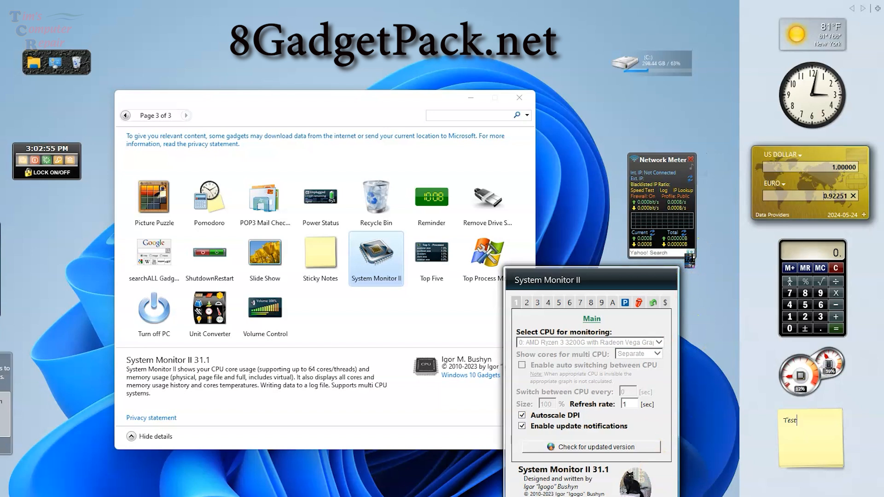
pyautogui.moveTo(610, 291)
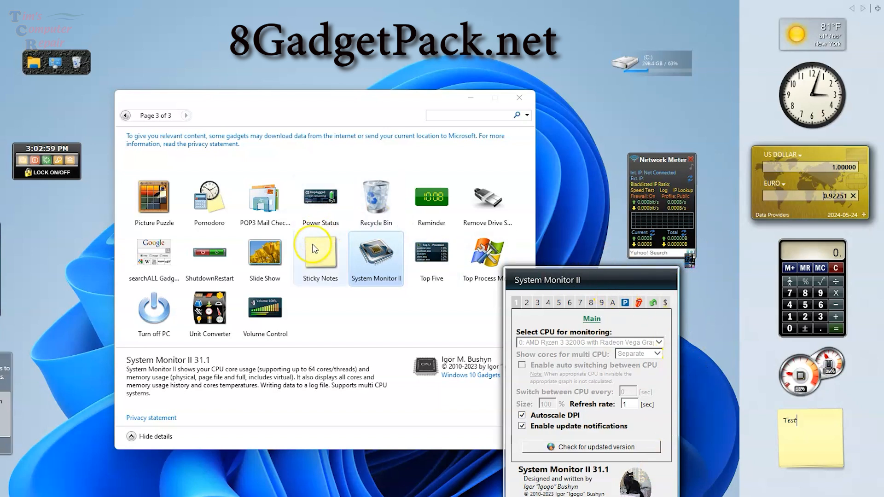
pyautogui.moveTo(690, 264)
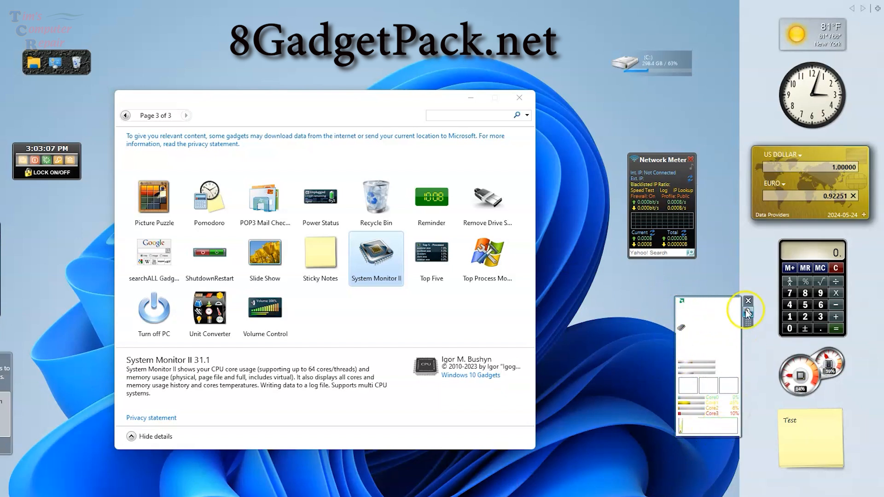
pyautogui.click(748, 301)
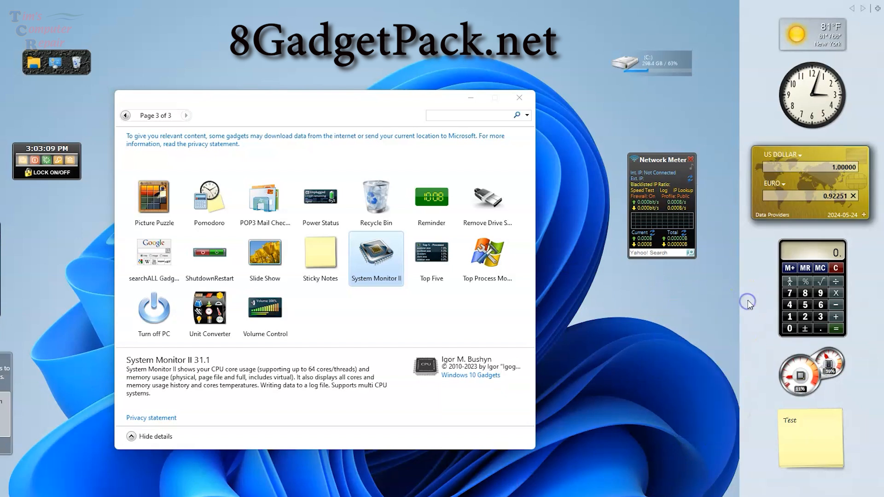